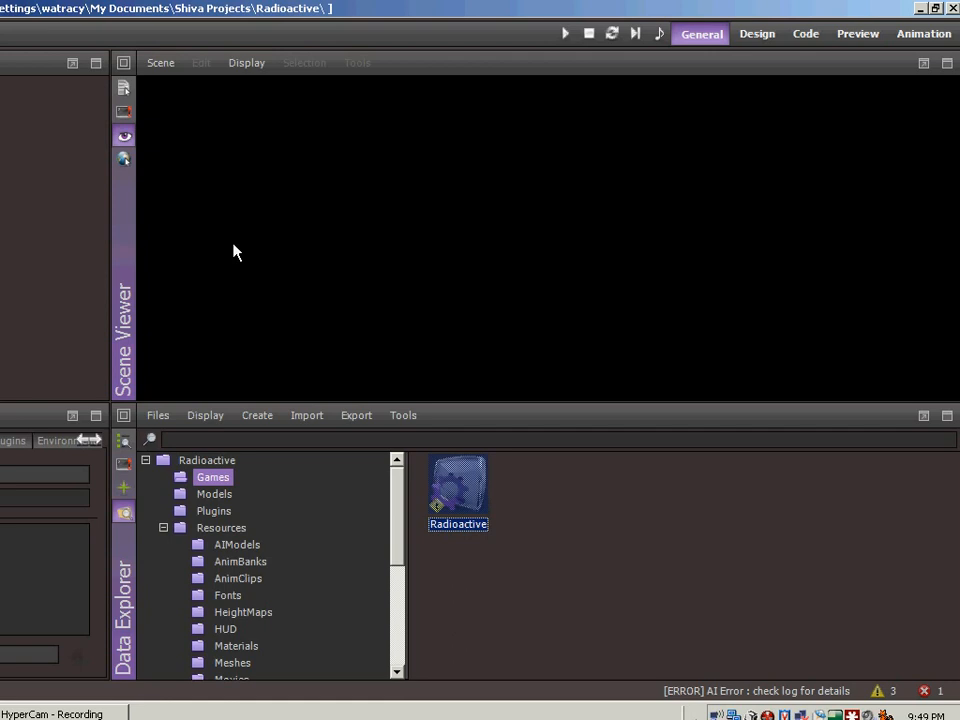
Show the Radioactive game's MainAI scripts in the Script Editor via the Code tab.
click(806, 33)
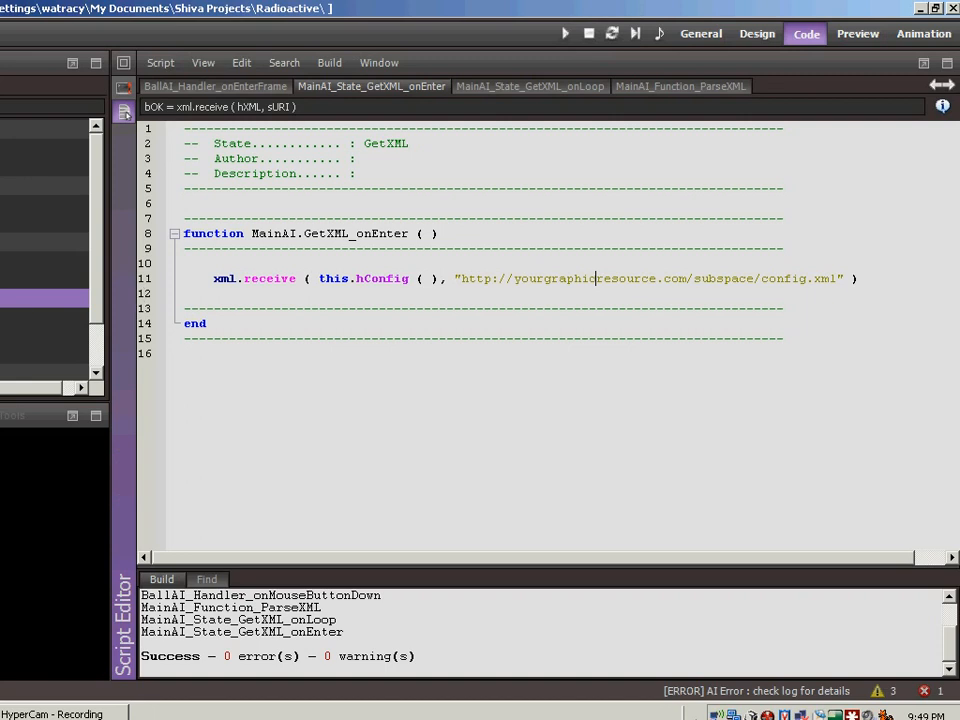
mouse_move(127, 350)
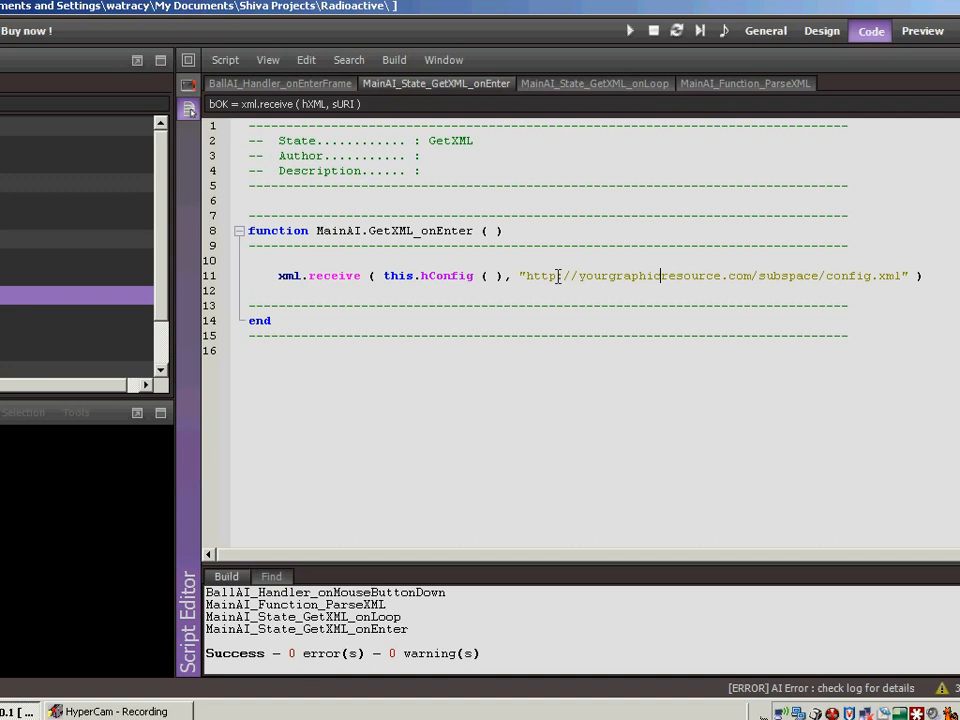
mouse_move(658, 281)
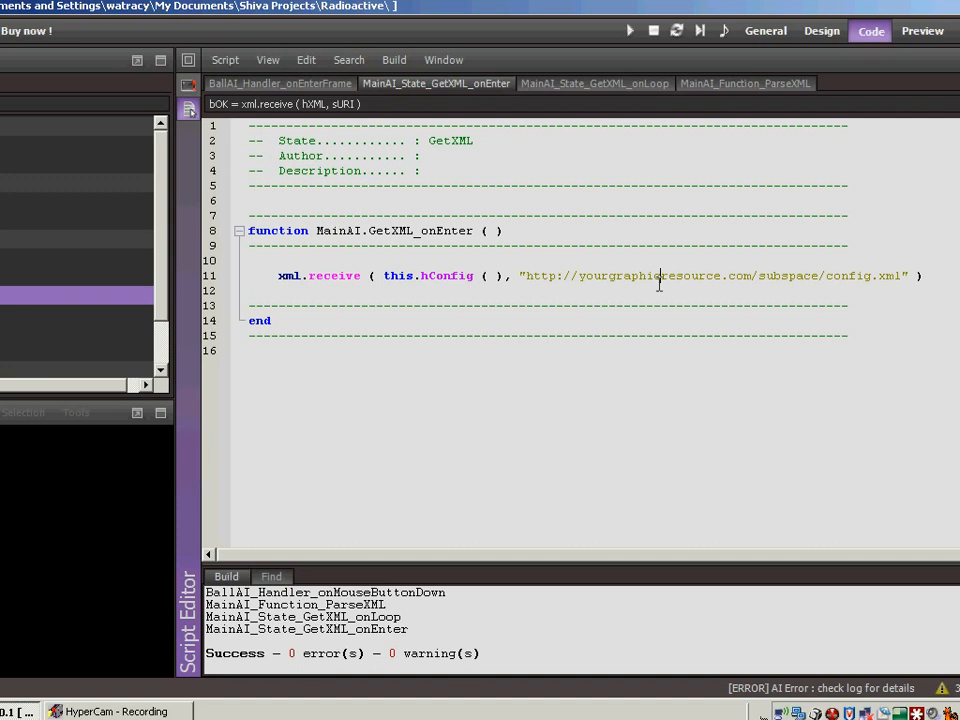
mouse_move(842, 281)
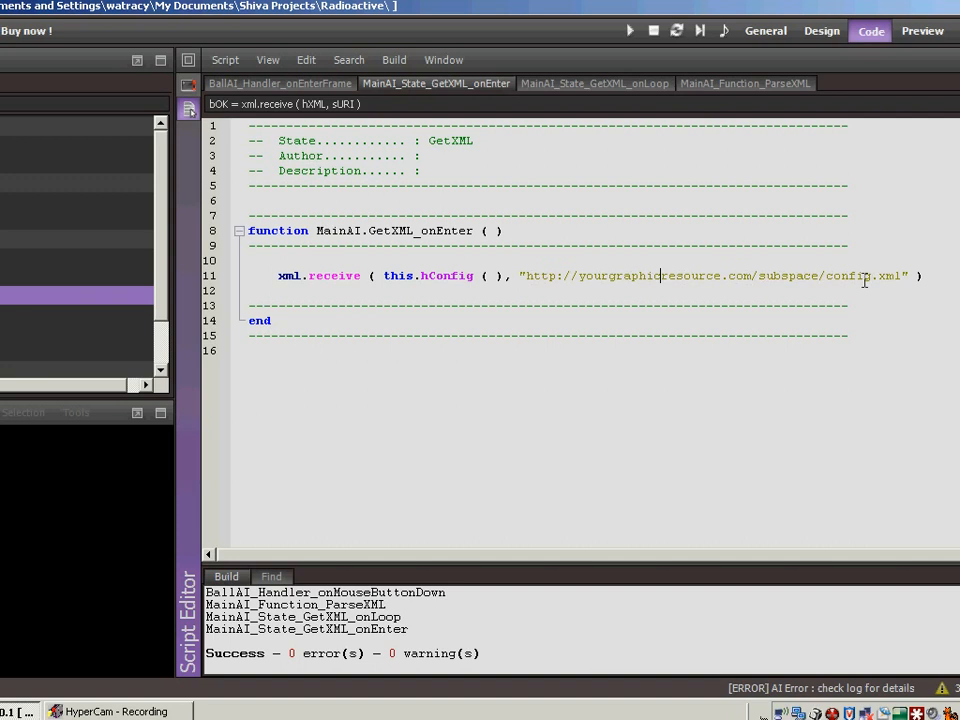
Play the Radioactive game in the editor to watch the ball, then stop it.
click(765, 30)
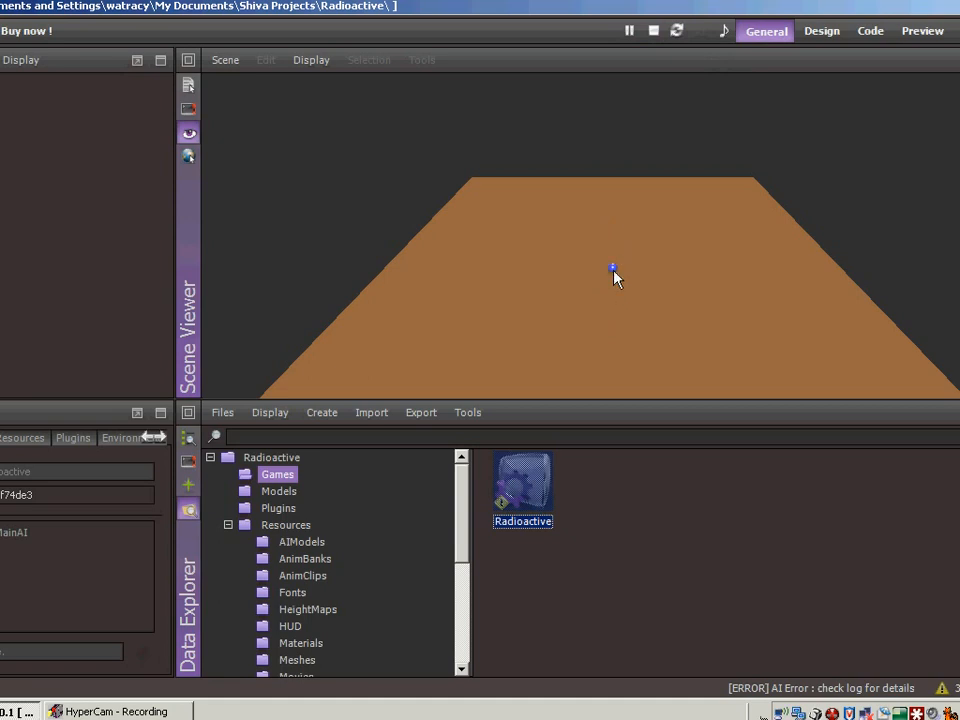
mouse_move(620, 240)
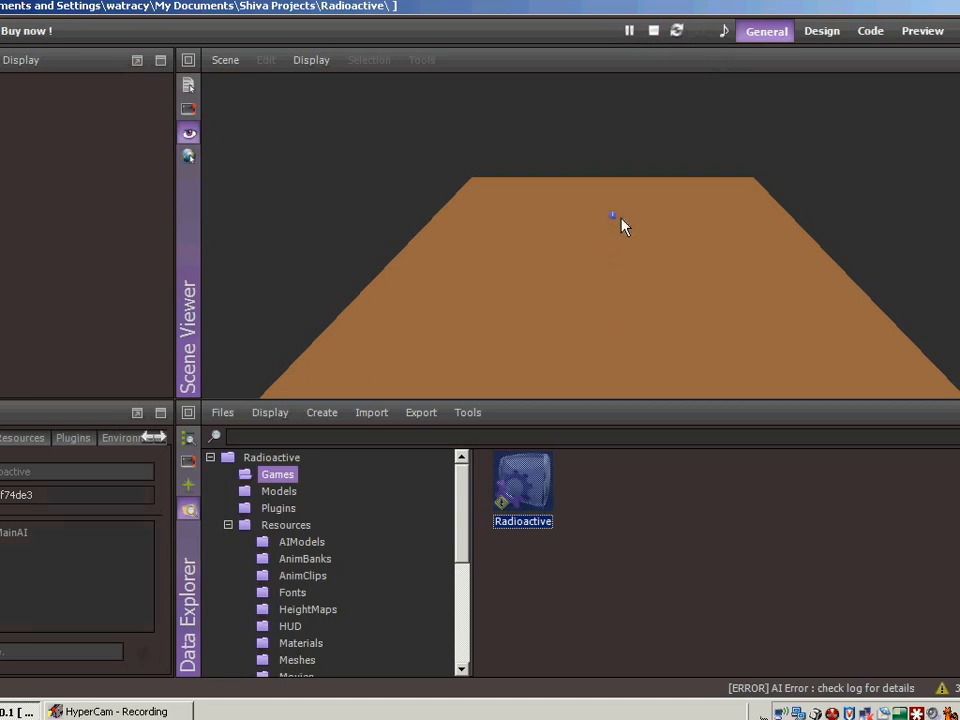
mouse_move(655, 30)
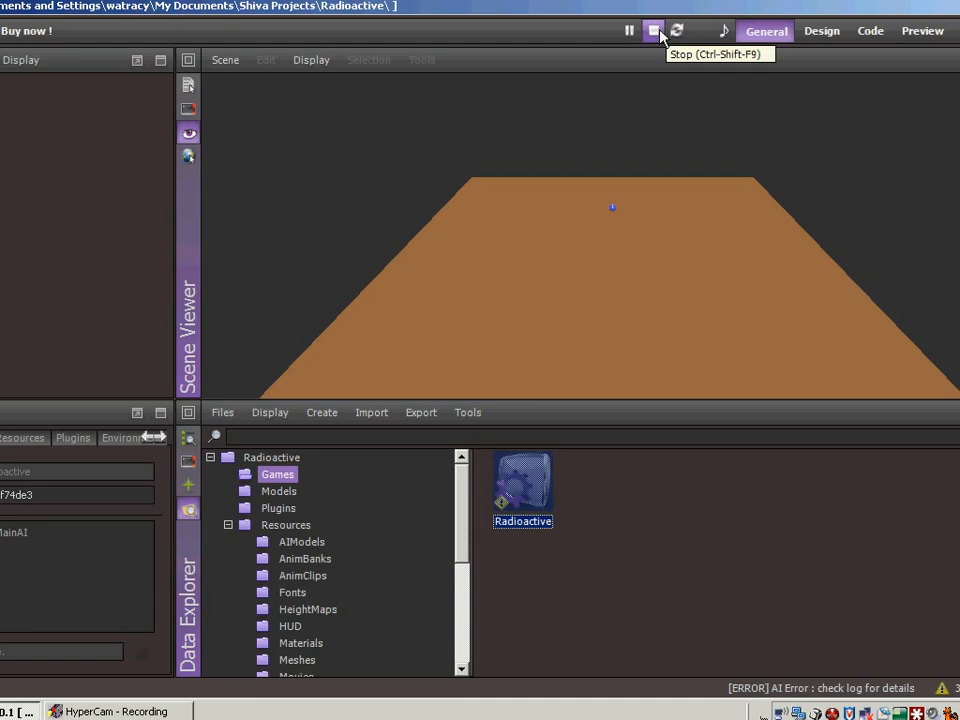
click(653, 30)
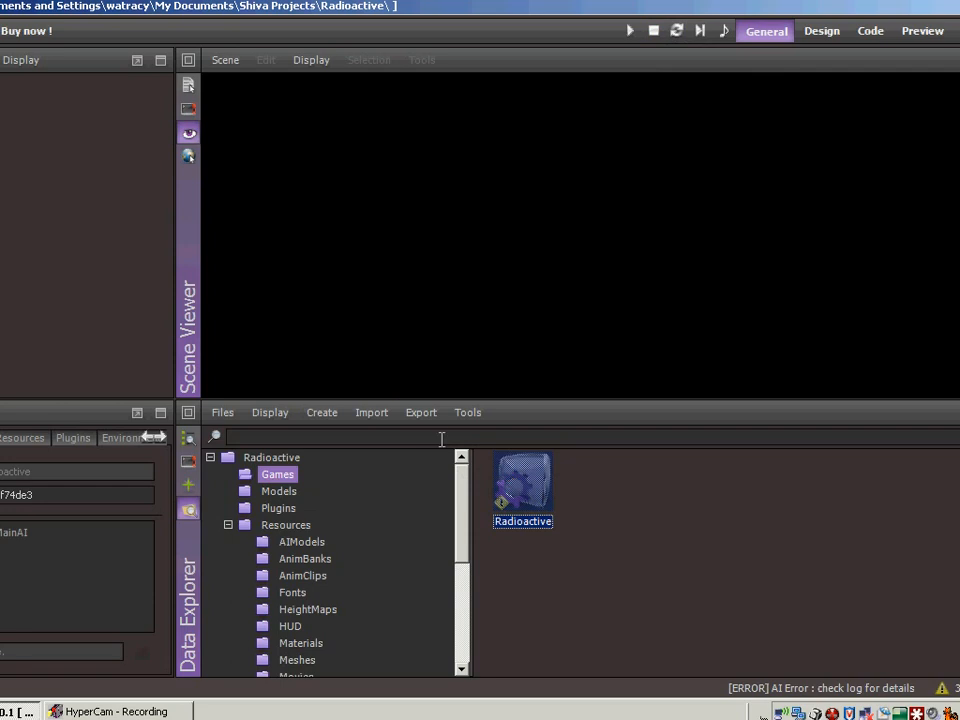
Export Radioactive as a runtime package (.stk) to the Subspace Games local folder.
click(420, 412)
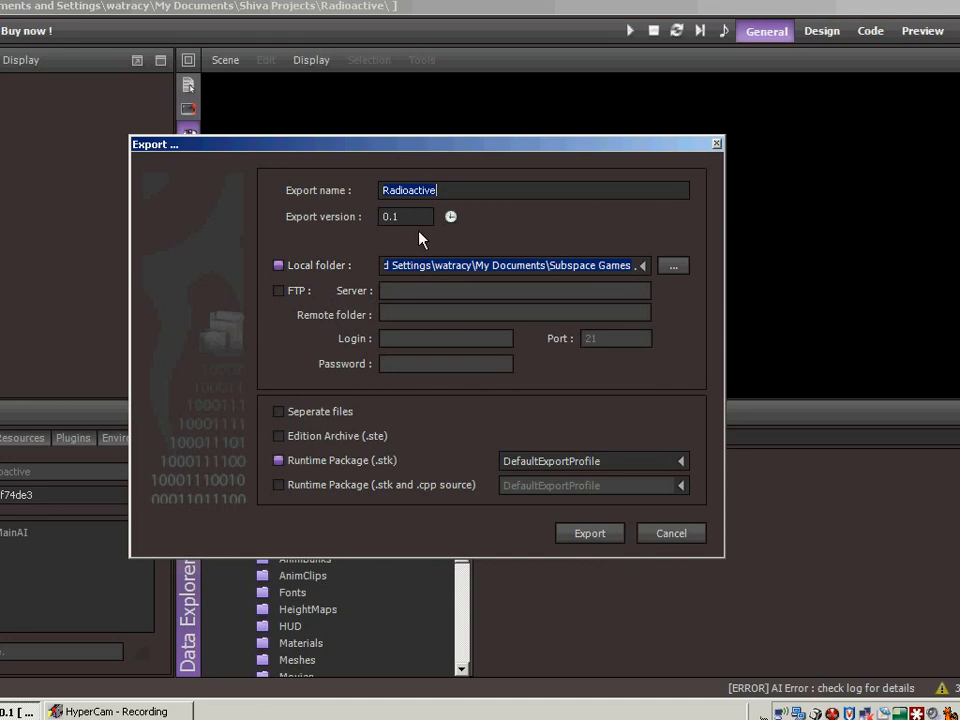
mouse_move(398, 265)
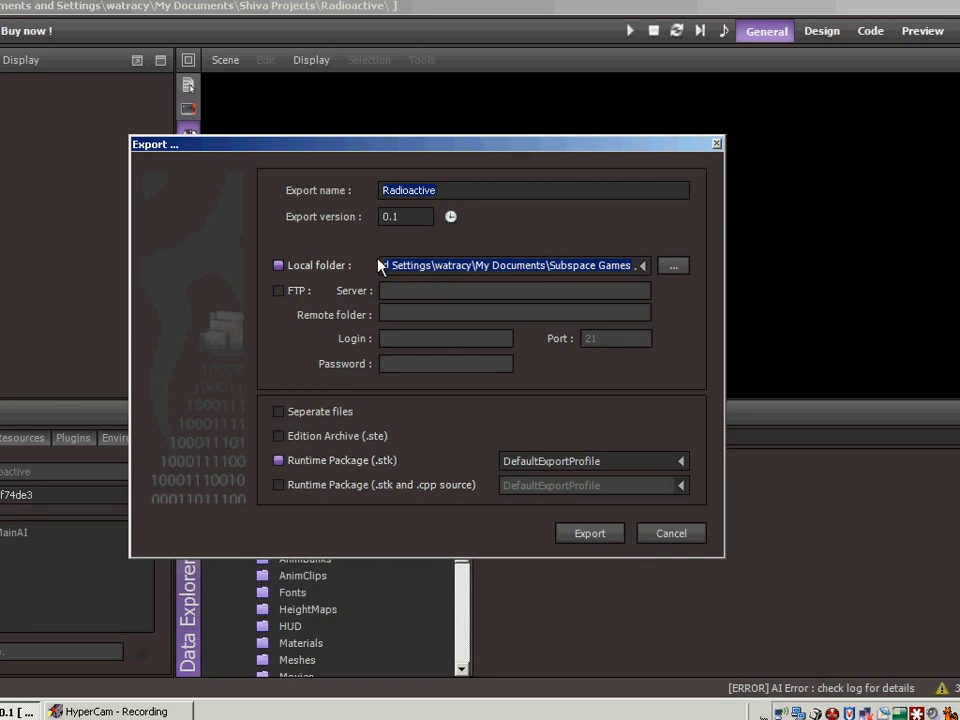
click(589, 533)
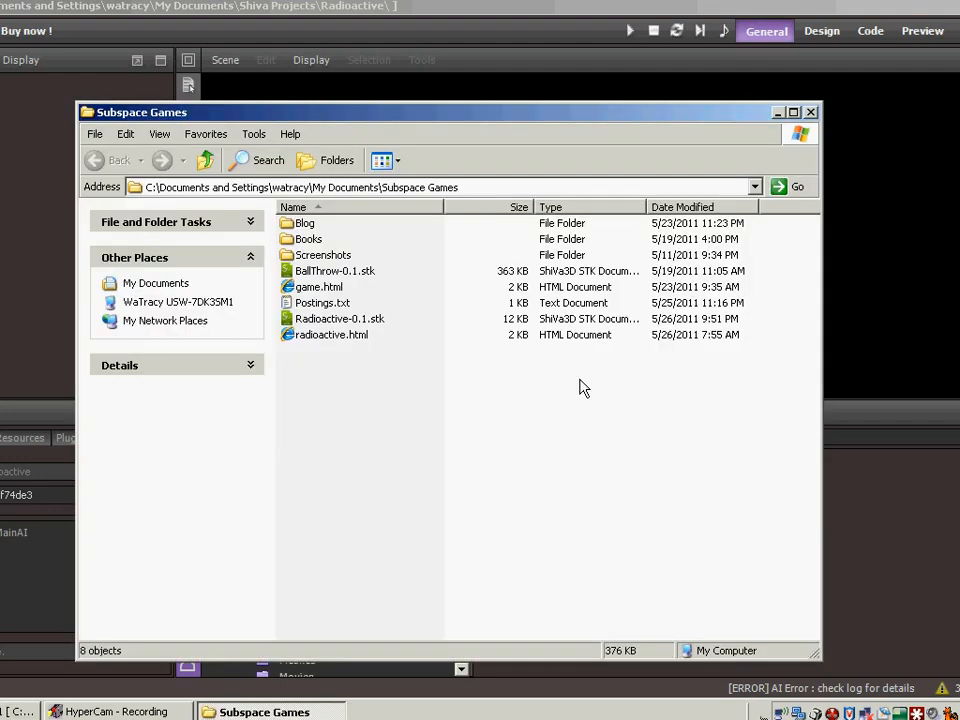
mouse_move(350, 330)
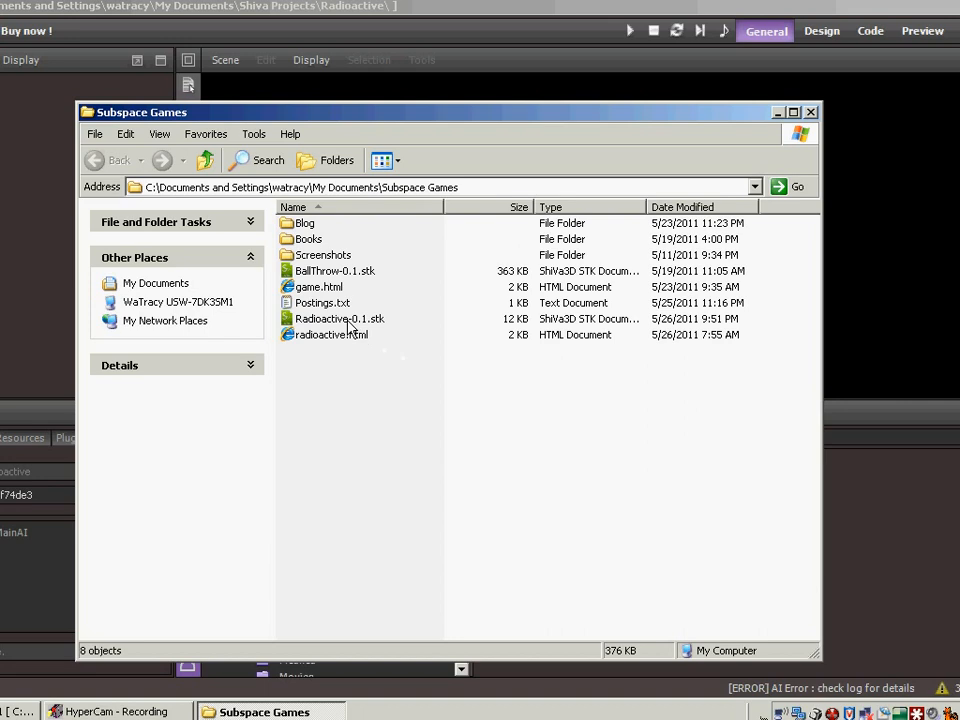
mouse_move(345, 330)
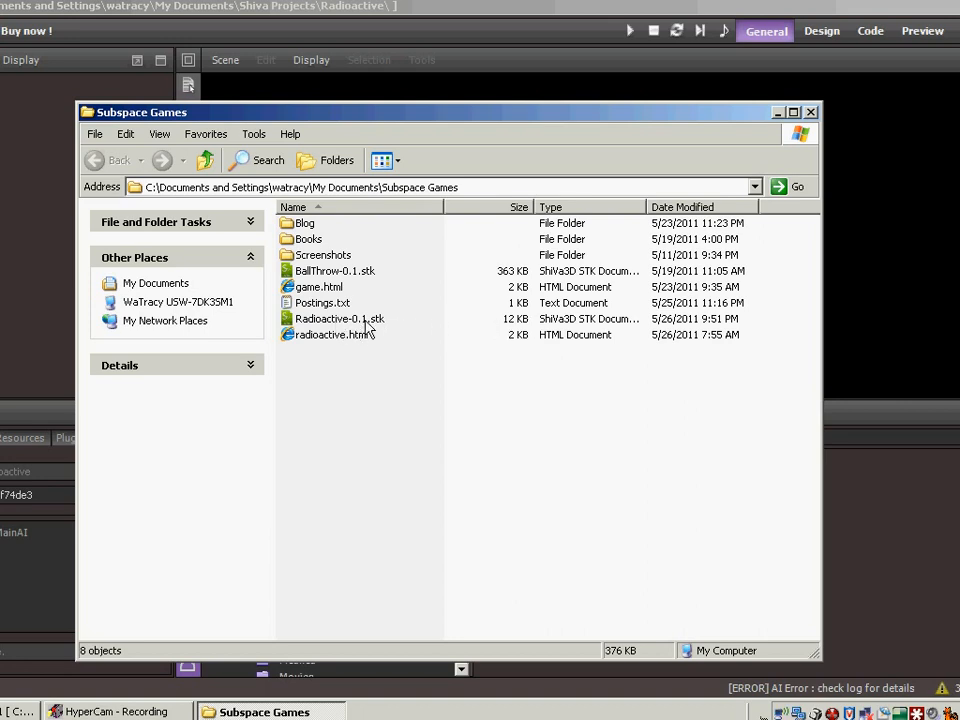
Run Radioactive-0.1.stk in ShiVa Player.
double_click(339, 318)
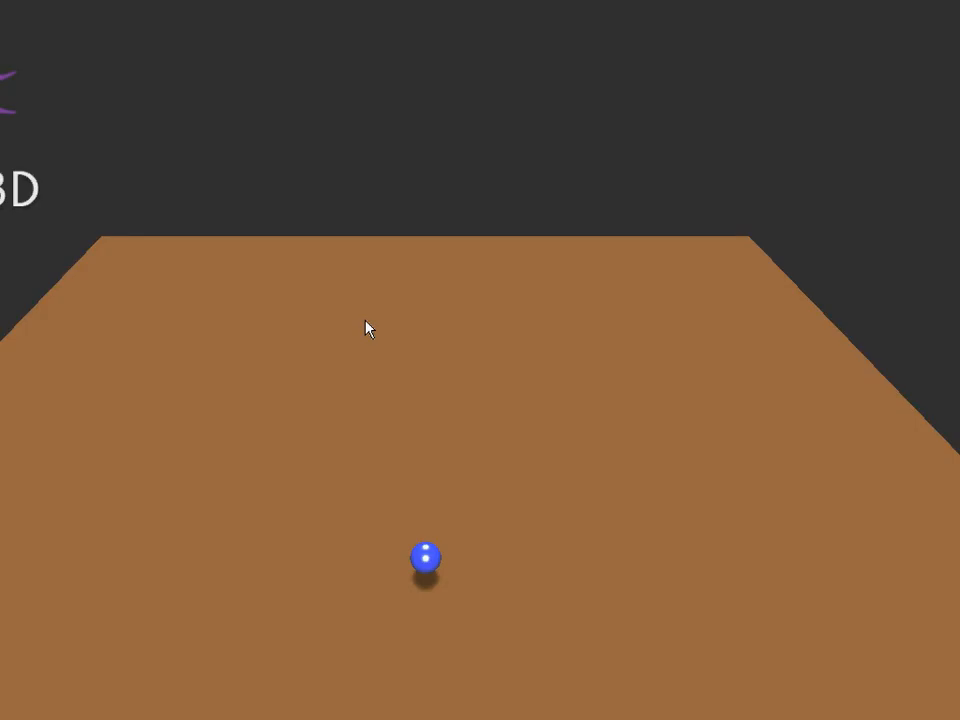
mouse_move(430, 513)
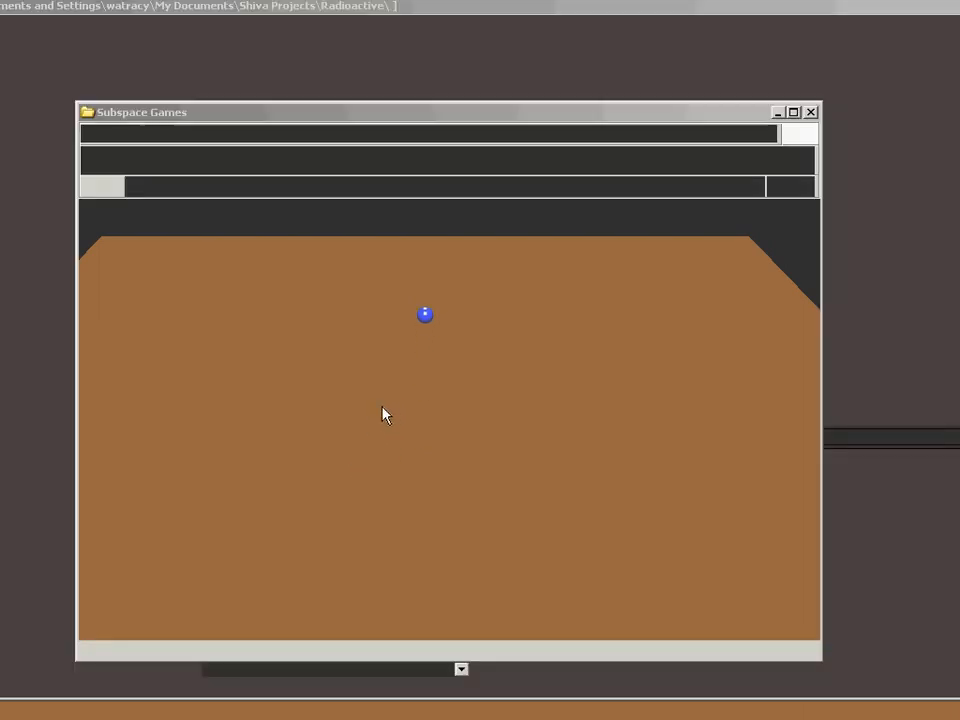
mouse_move(387, 408)
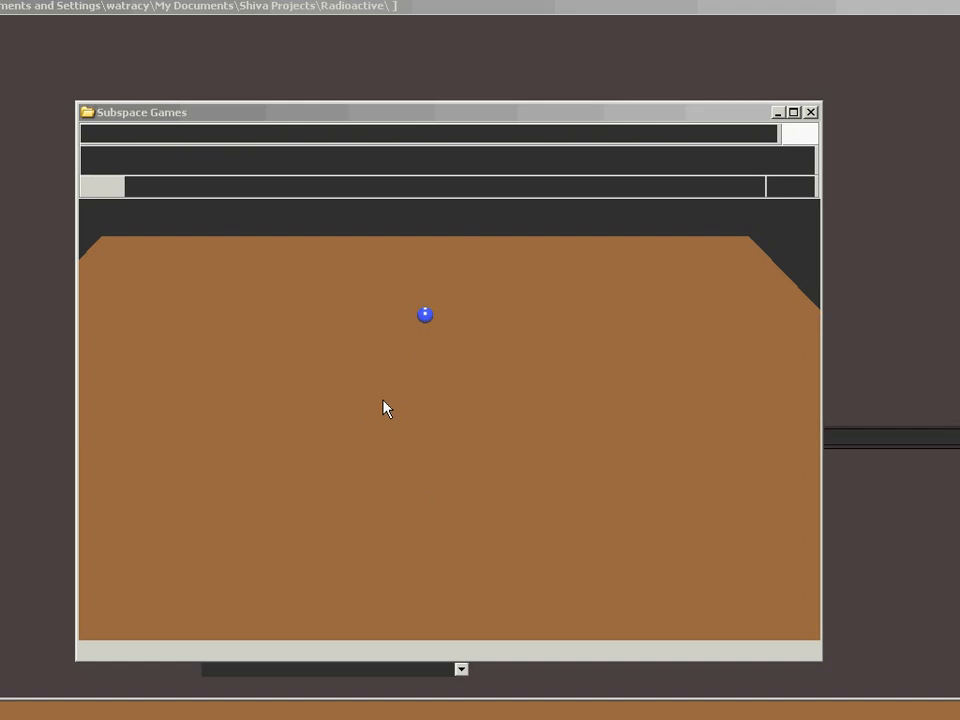
mouse_move(843, 137)
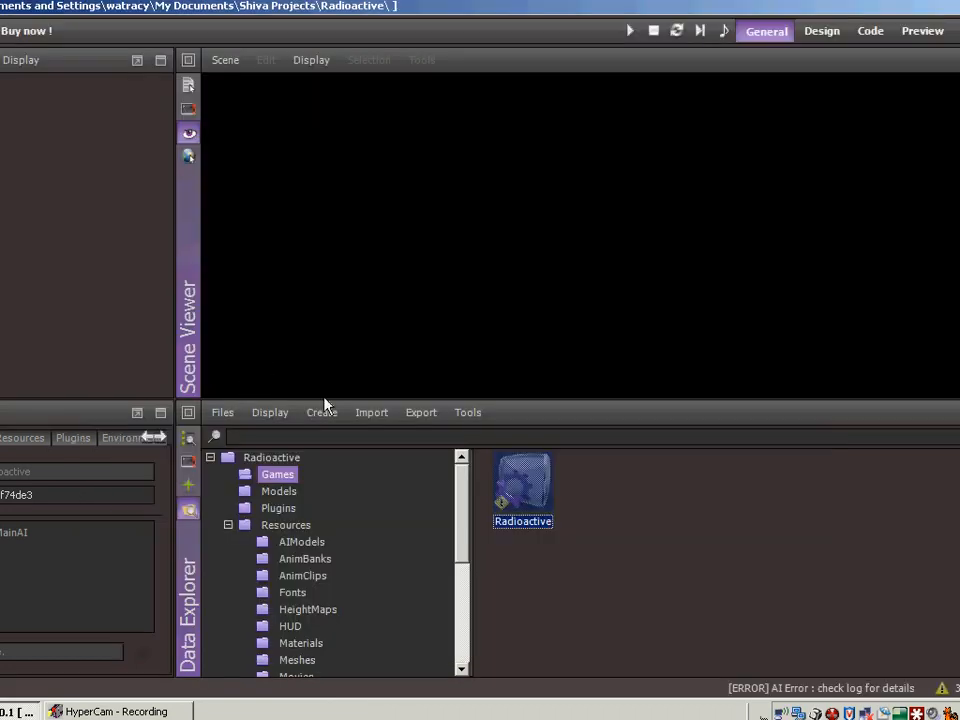
Review the Export dialog's FTP Server and Remote folder fields, then dismiss it.
click(420, 412)
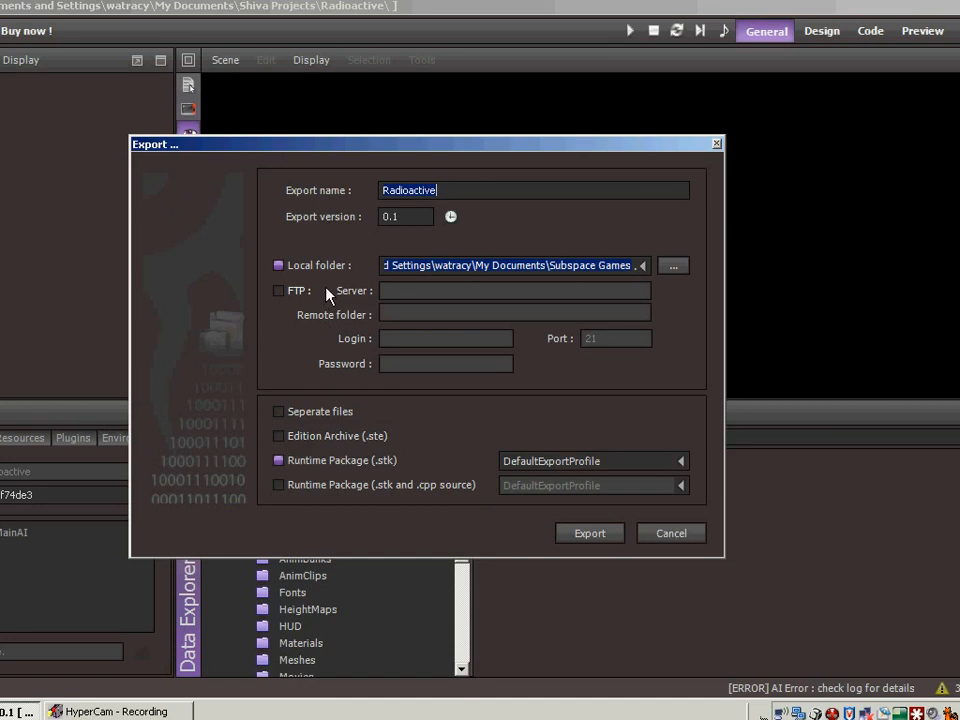
mouse_move(353, 307)
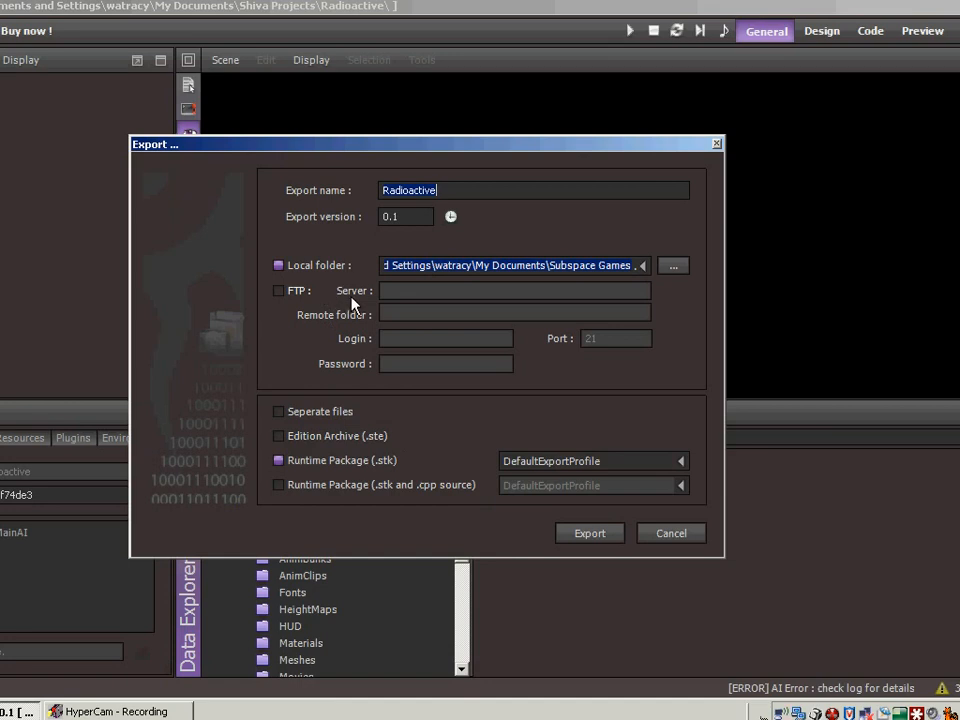
mouse_move(393, 291)
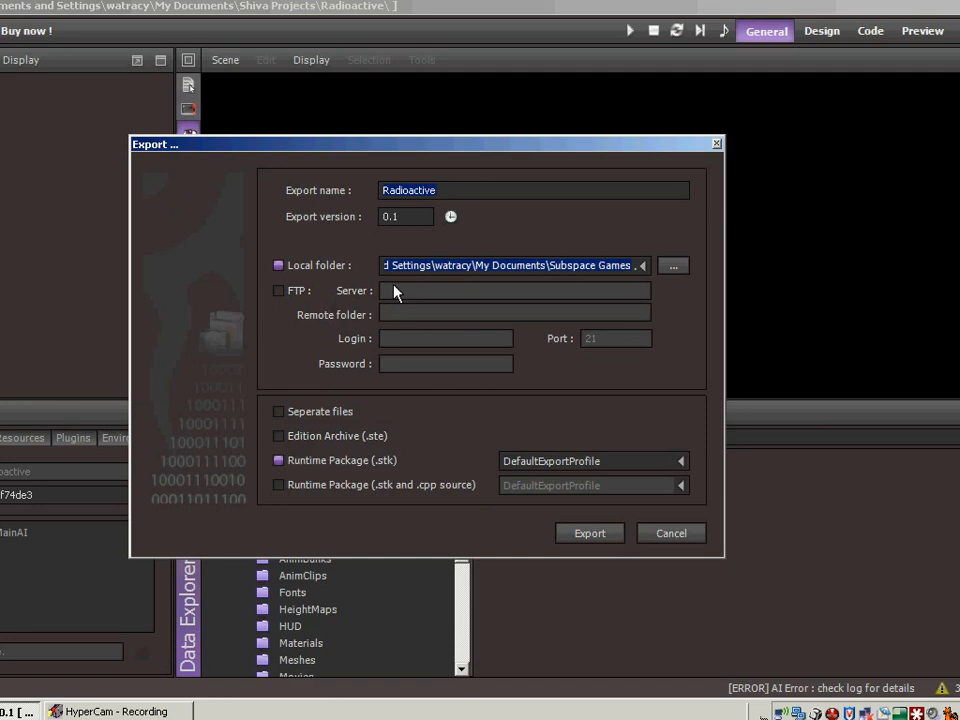
click(435, 190)
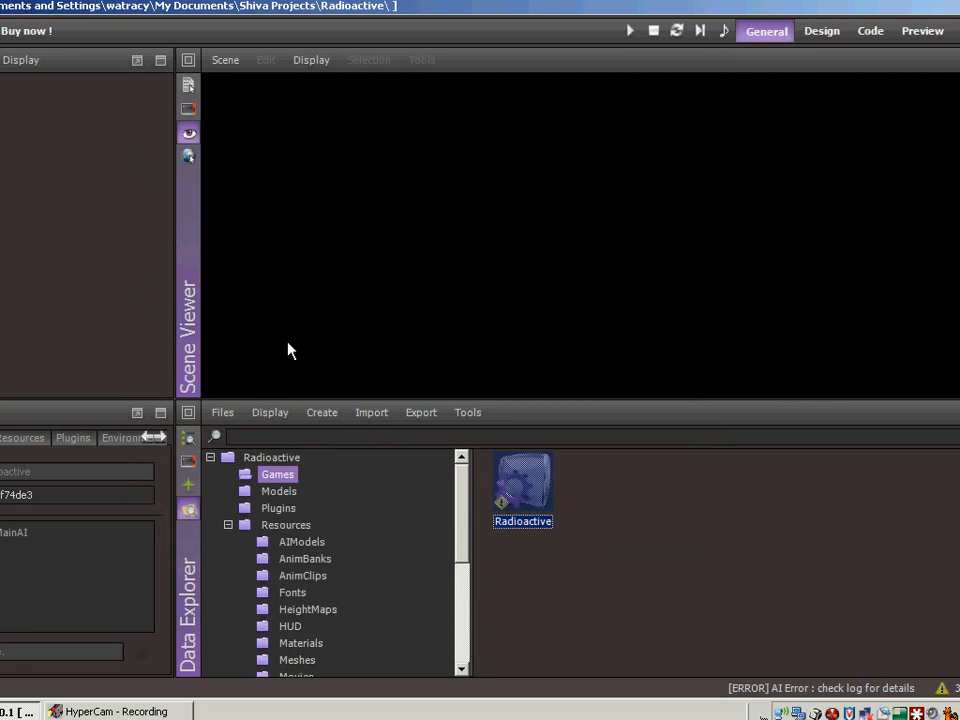
mouse_move(253, 331)
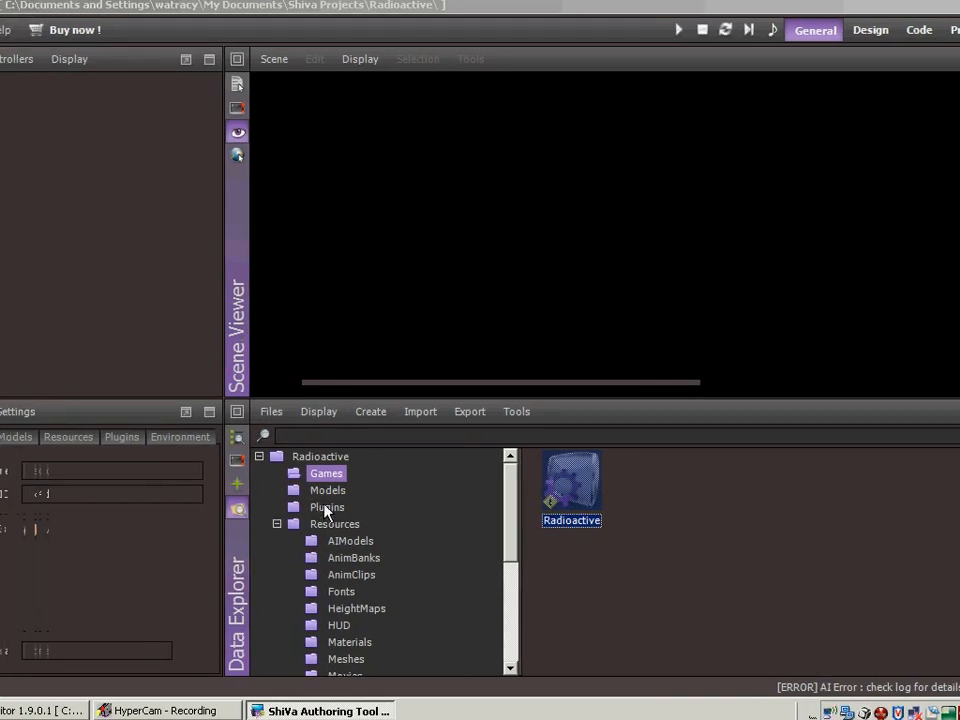
mouse_move(120, 135)
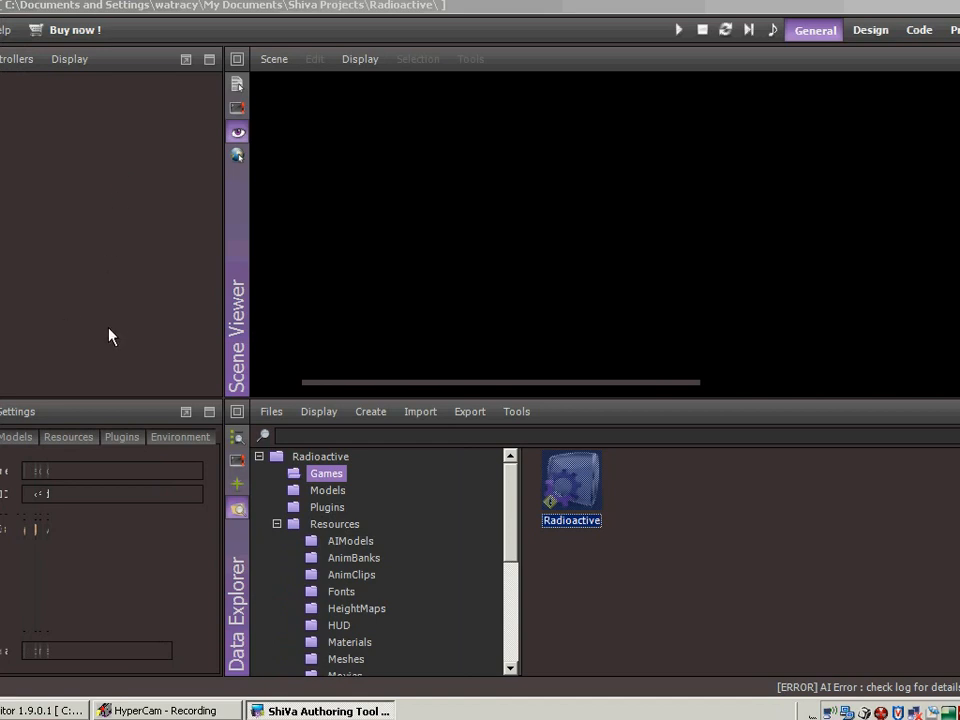
mouse_move(70, 338)
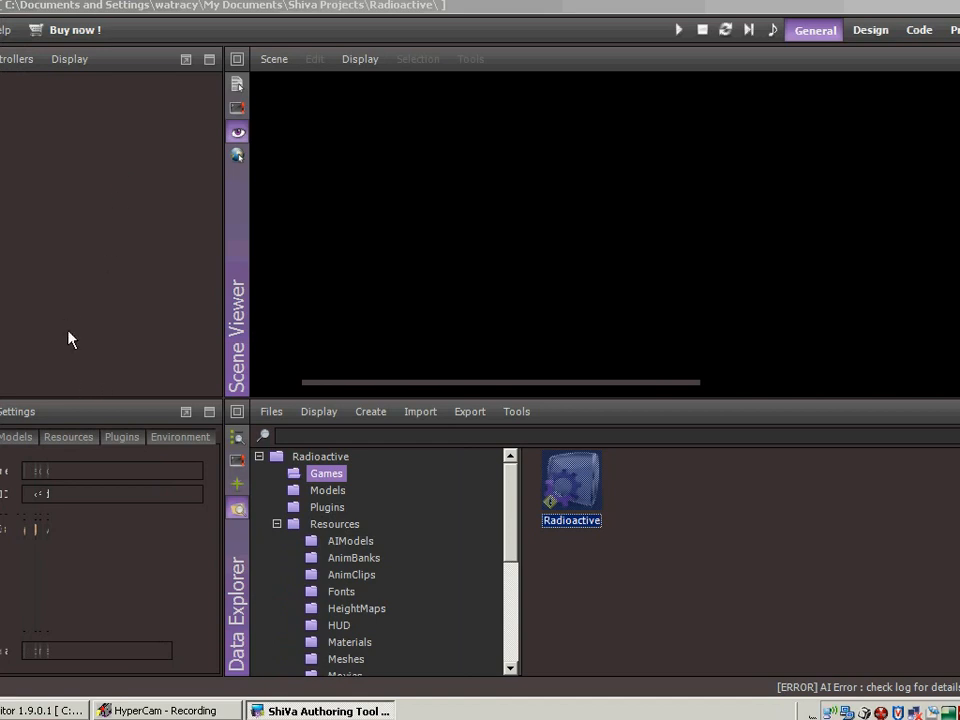
mouse_move(108, 320)
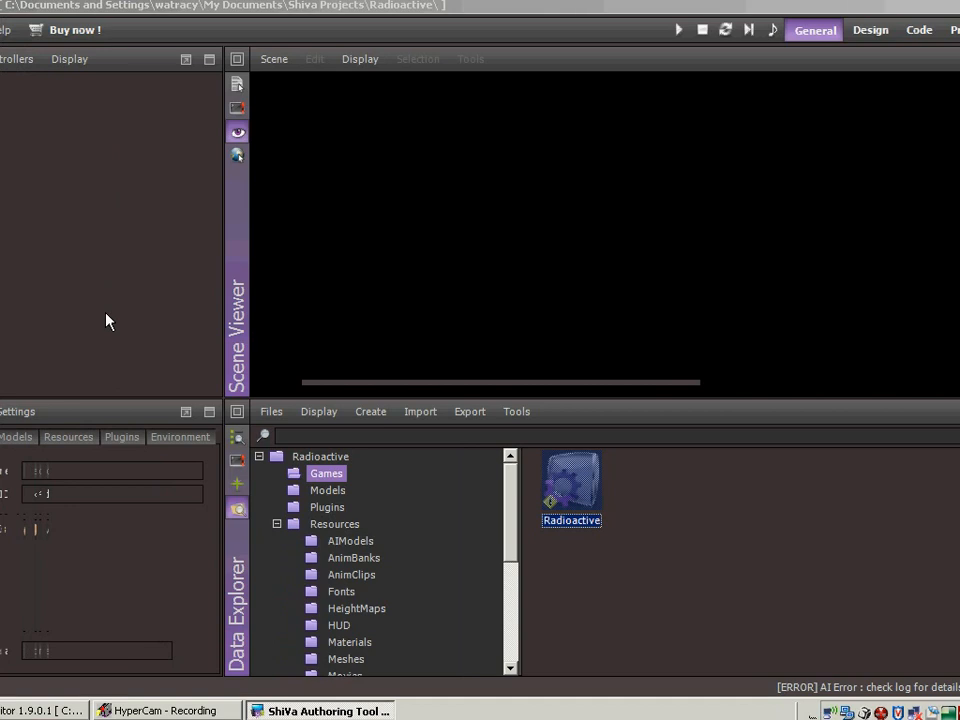
mouse_move(118, 318)
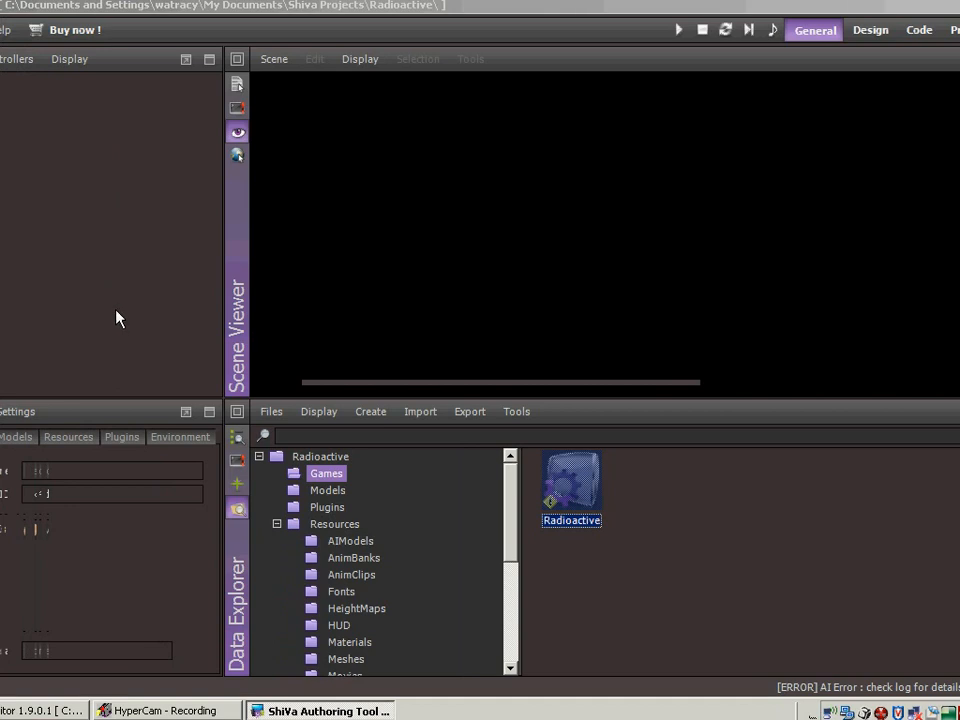
mouse_move(107, 368)
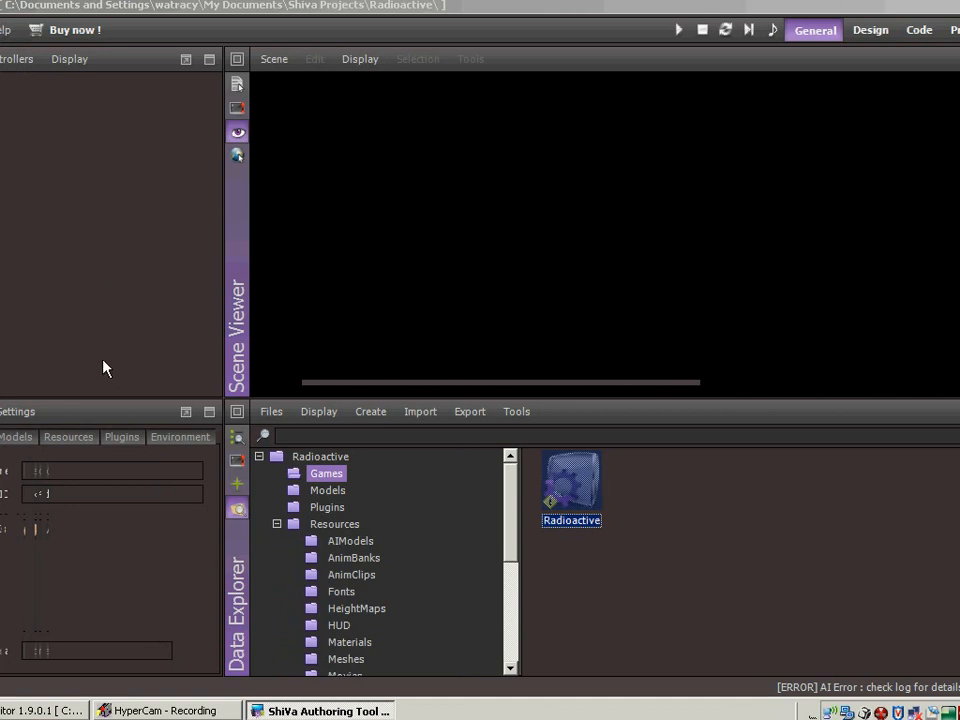
mouse_move(938, 300)
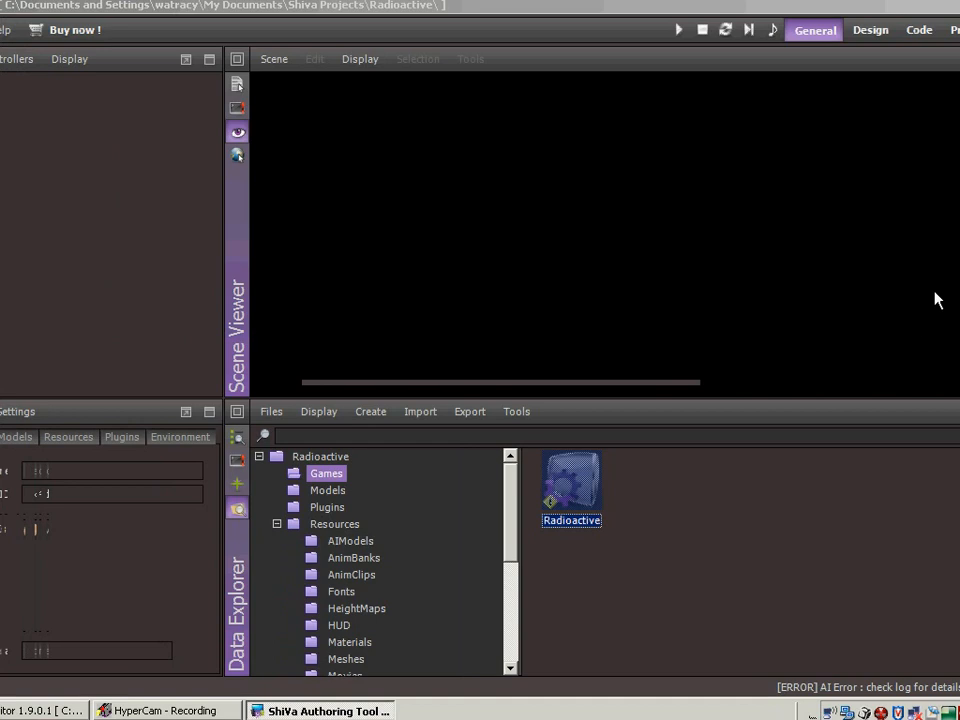
mouse_move(14, 342)
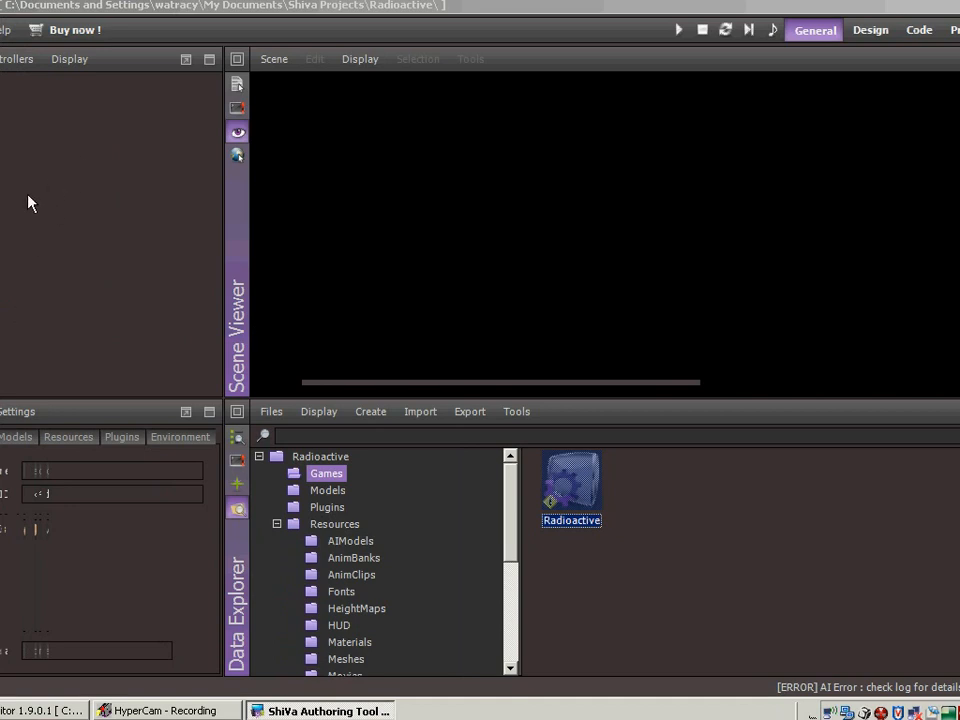
mouse_move(23, 433)
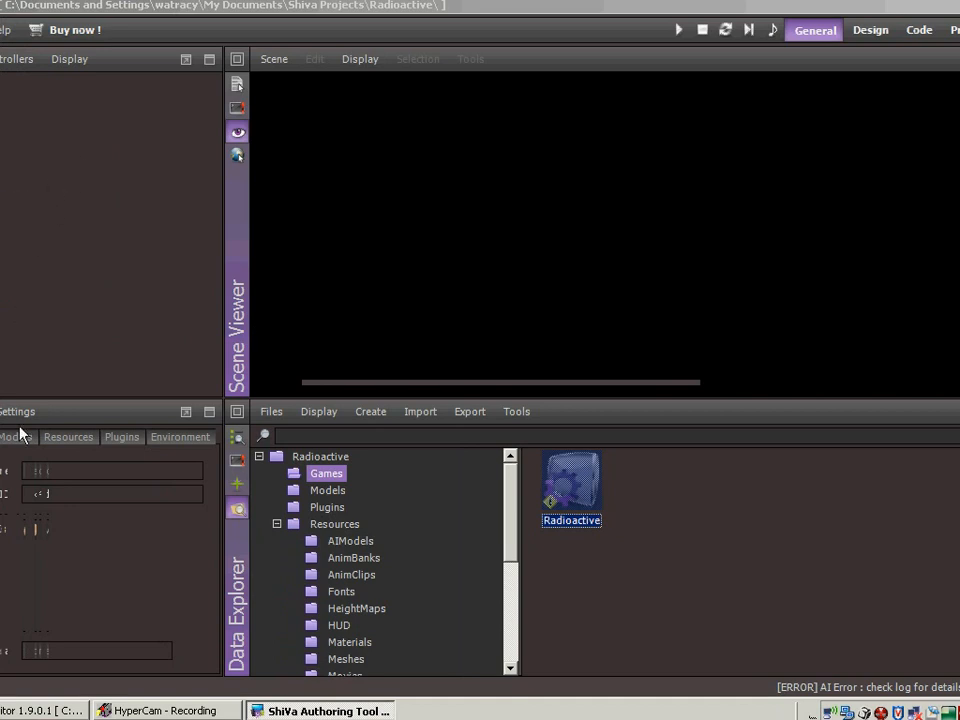
mouse_move(130, 442)
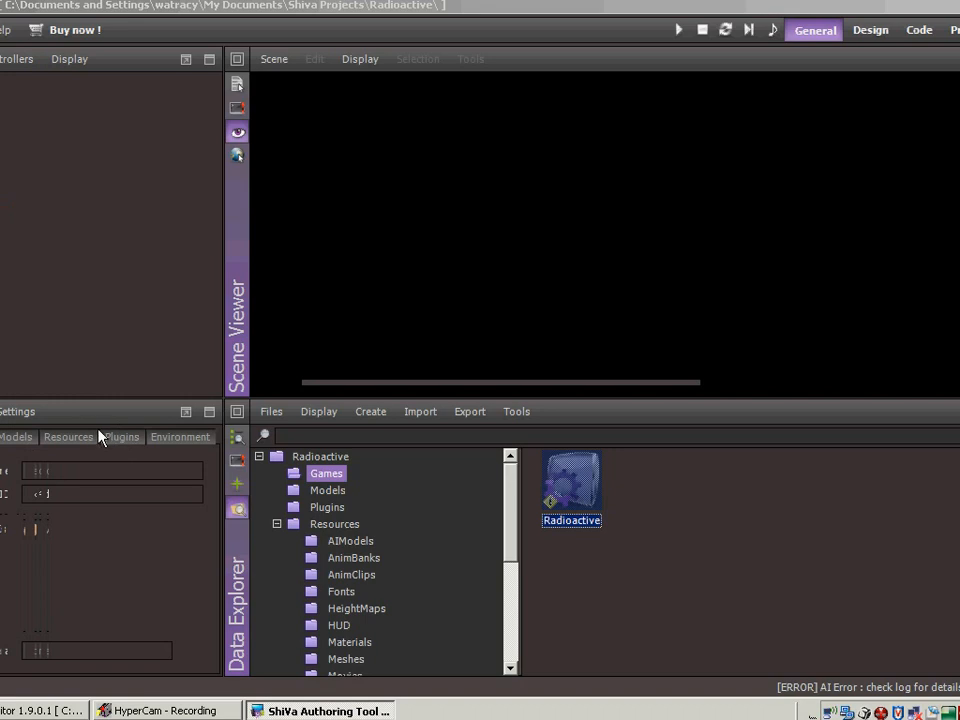
mouse_move(105, 360)
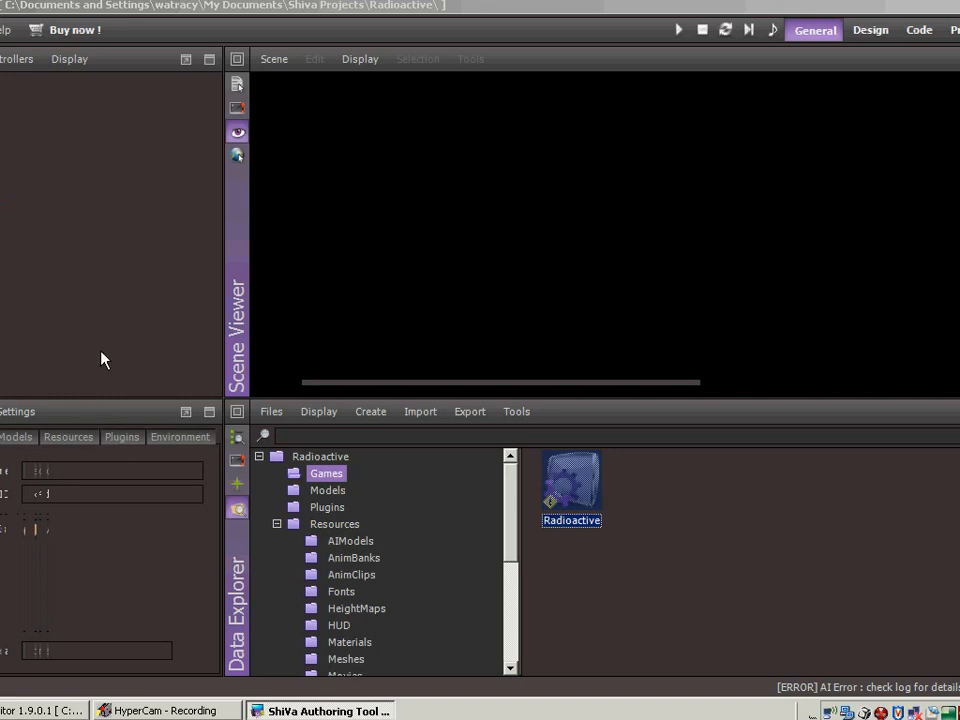
mouse_move(110, 445)
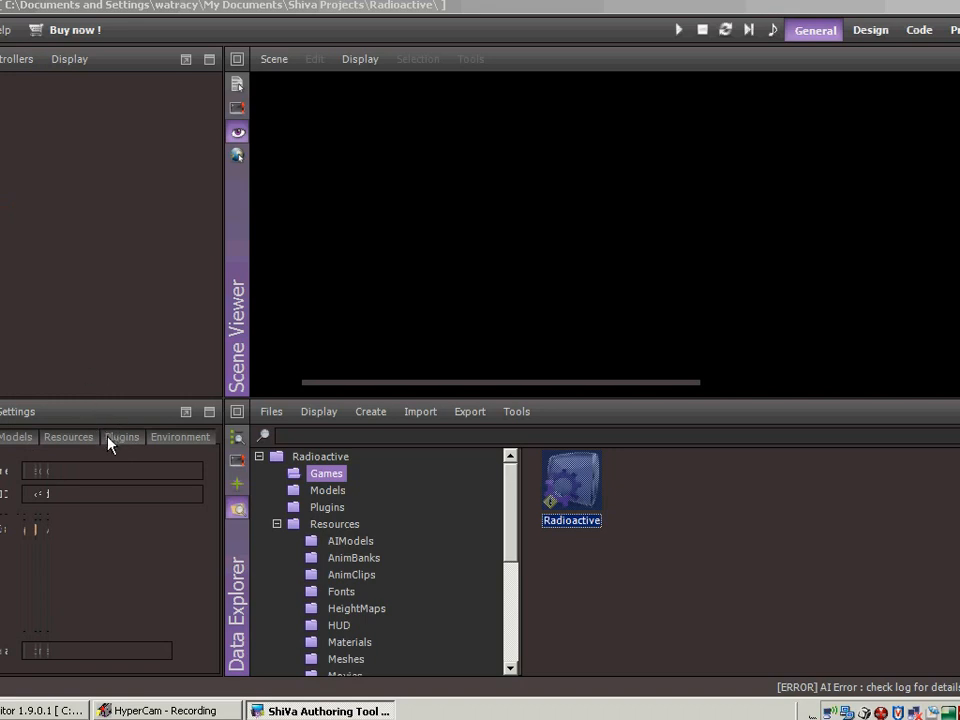
mouse_move(106, 482)
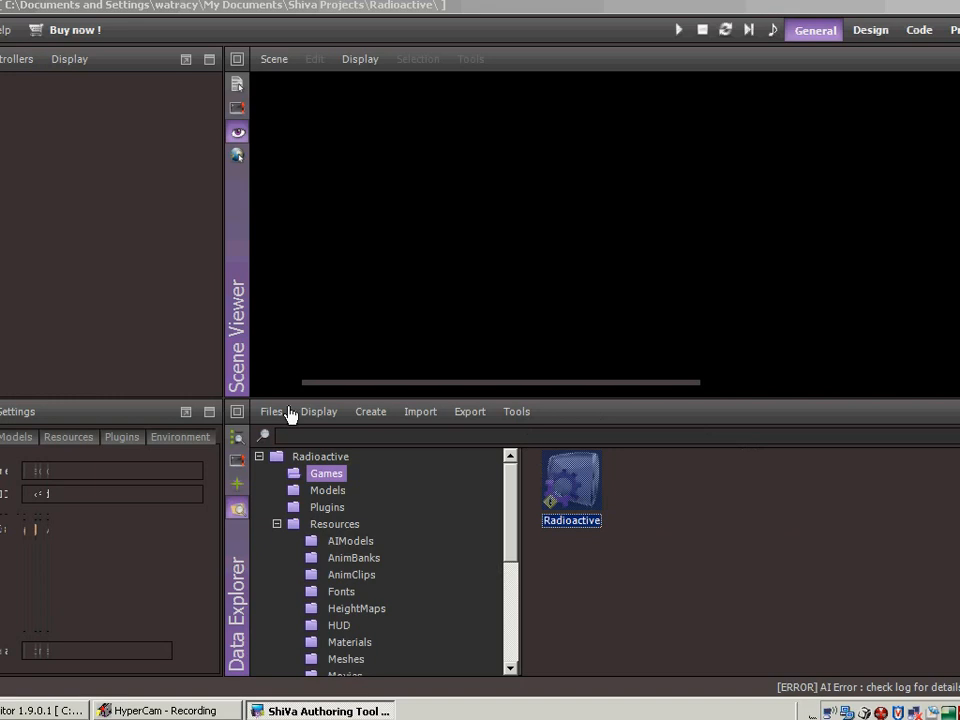
mouse_move(291, 351)
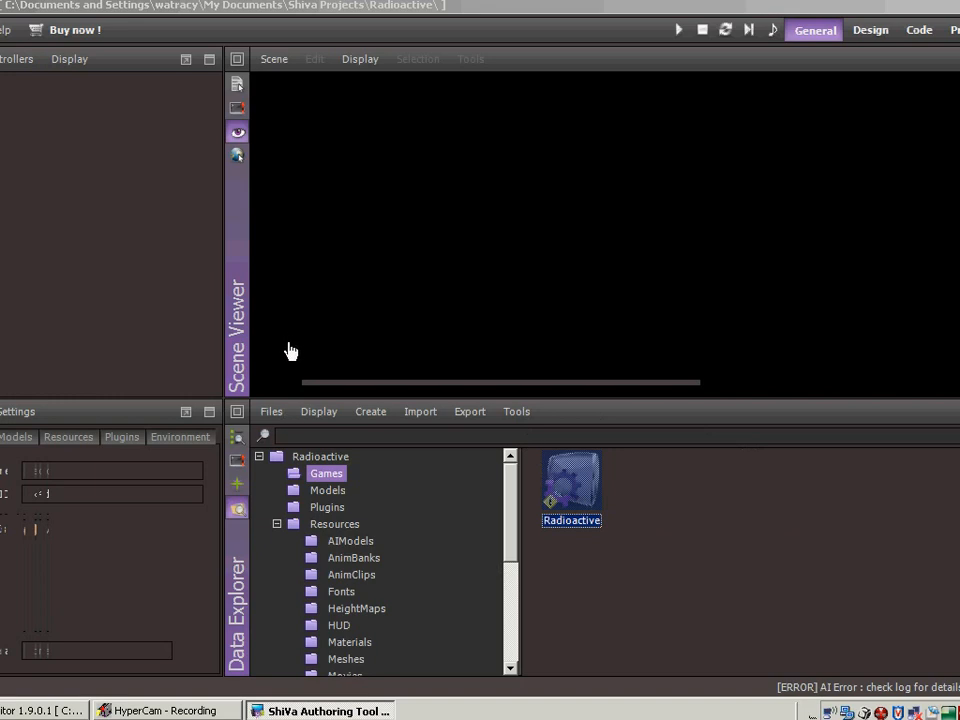
mouse_move(497, 343)
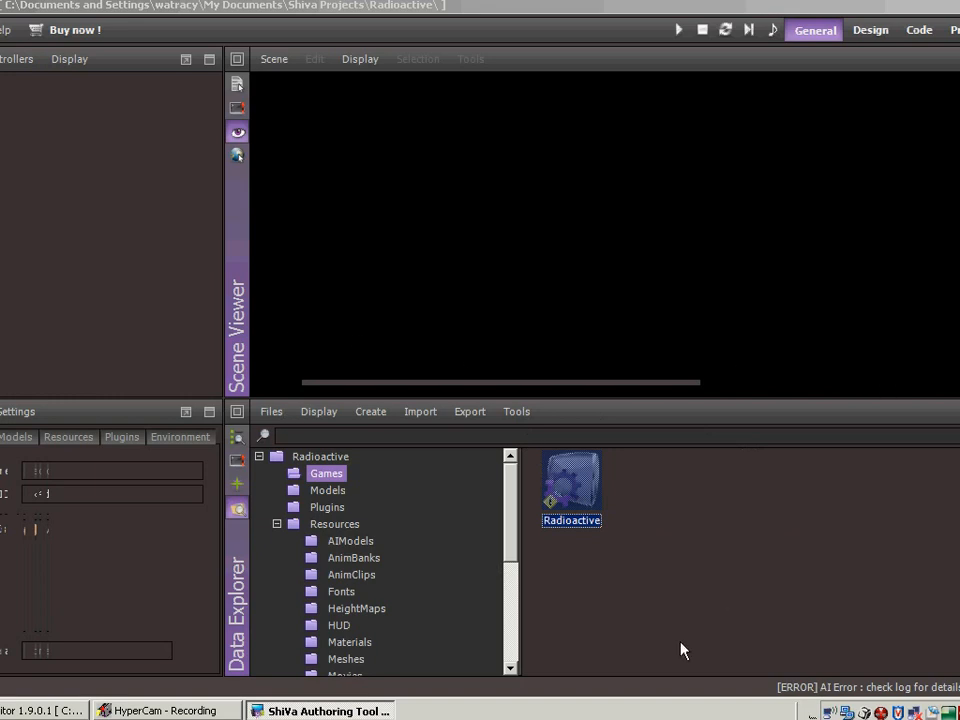
mouse_move(474, 235)
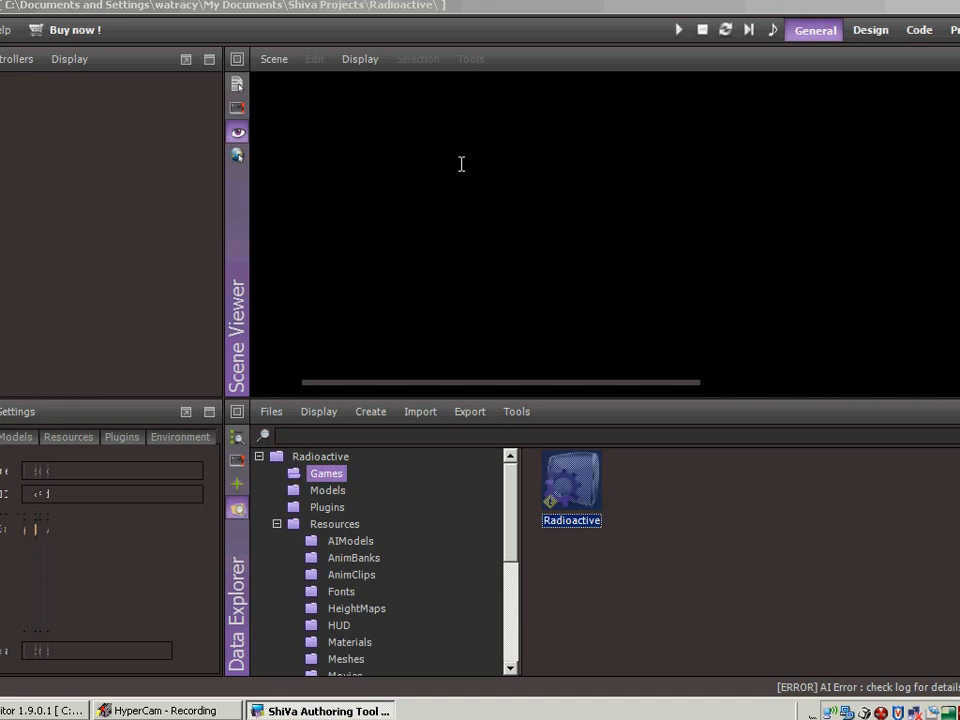
mouse_move(415, 200)
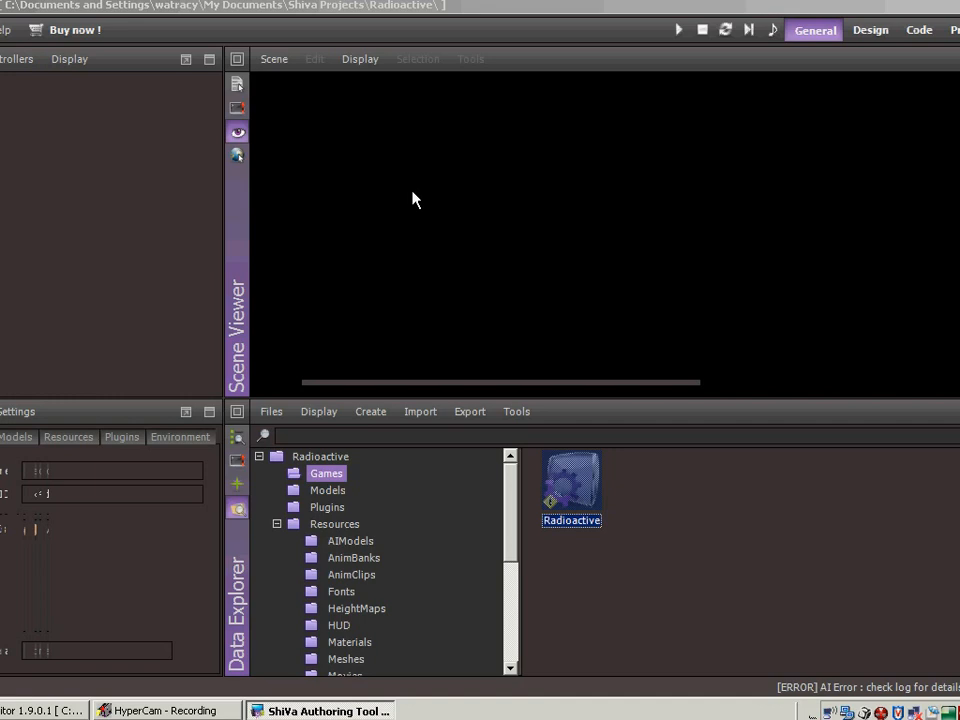
mouse_move(295, 251)
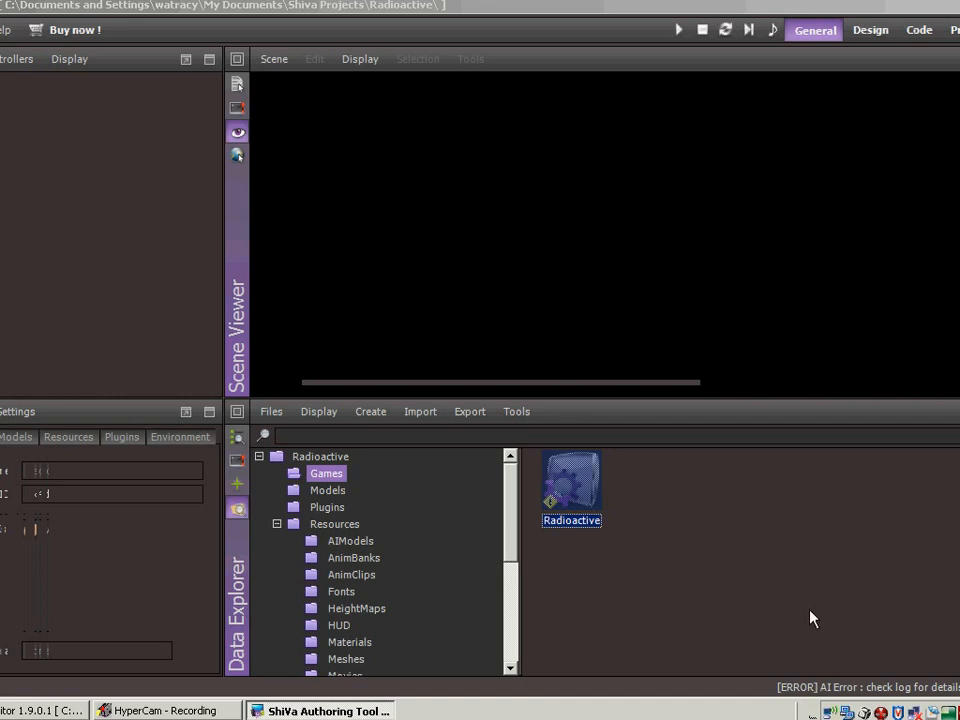
mouse_move(843, 643)
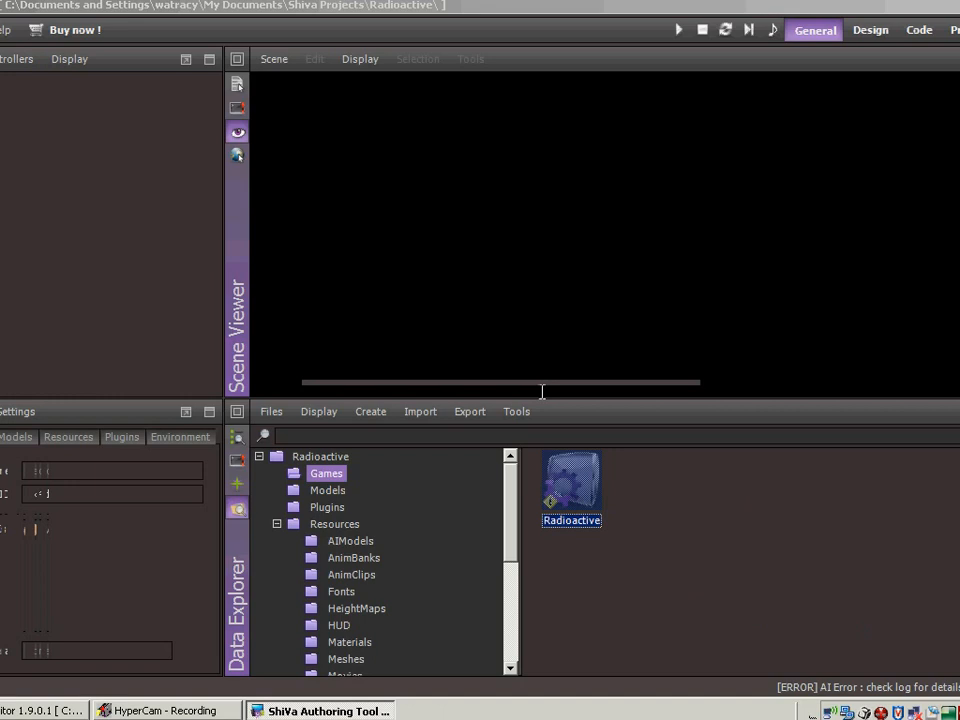
mouse_move(373, 99)
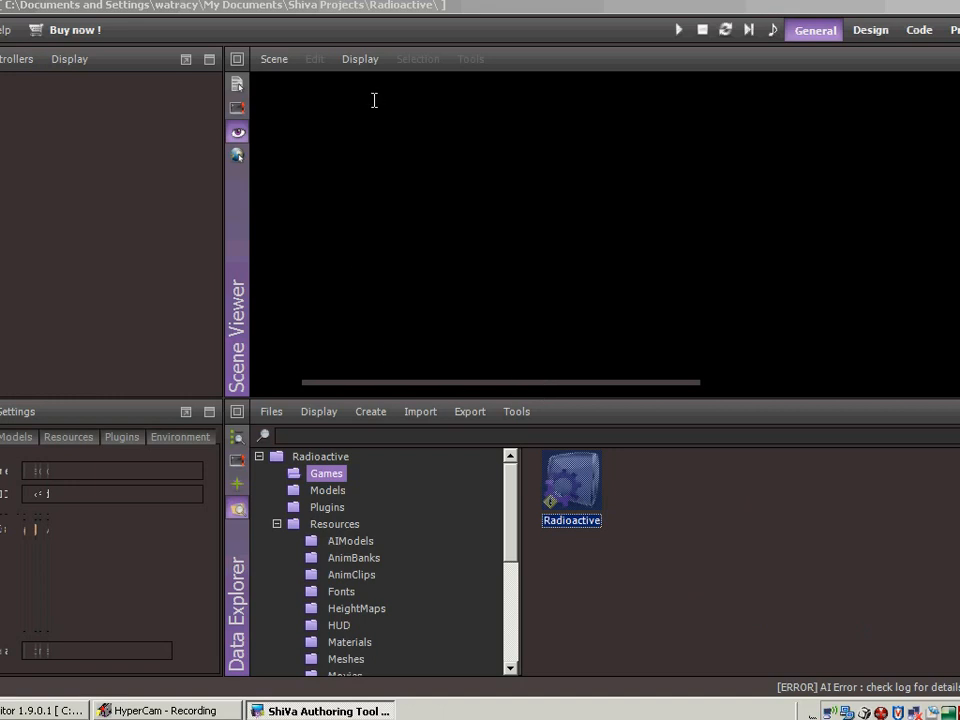
mouse_move(403, 276)
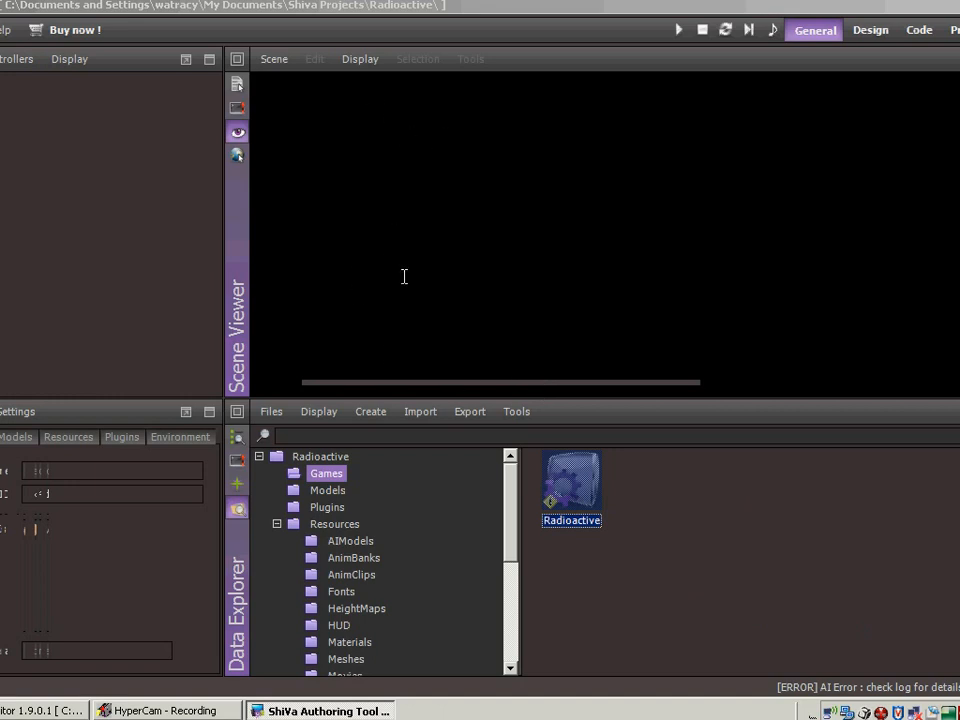
mouse_move(323, 278)
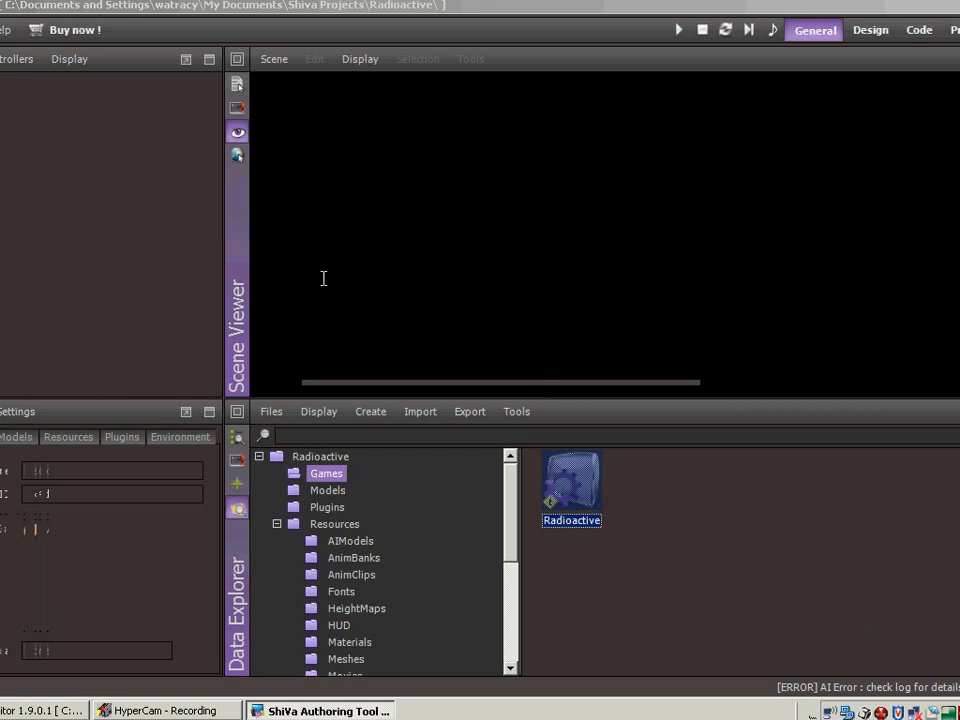
mouse_move(745, 275)
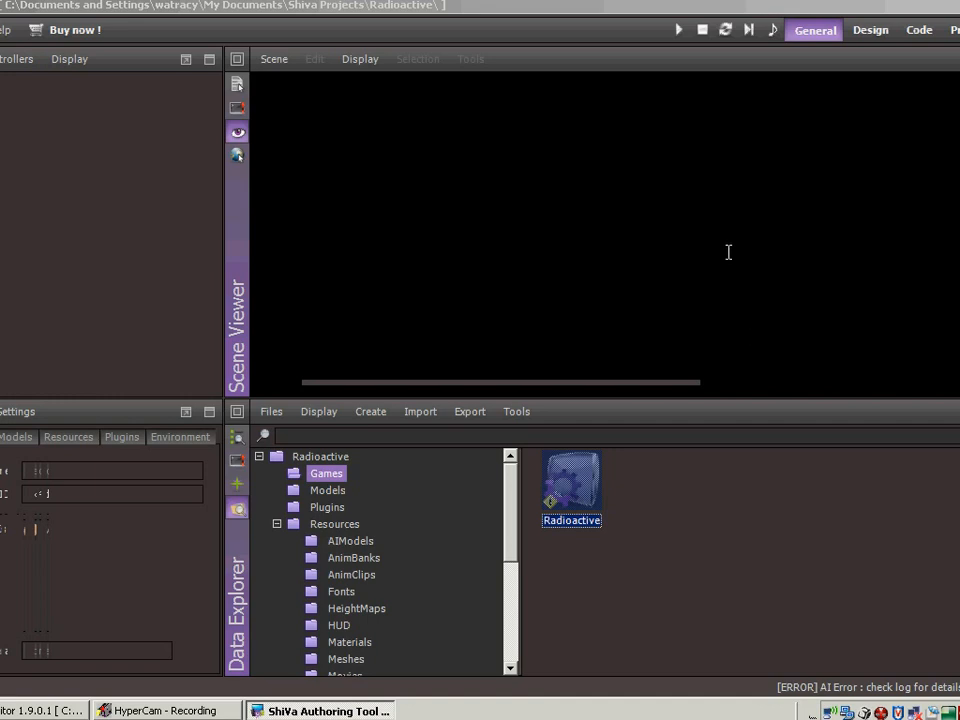
mouse_move(716, 241)
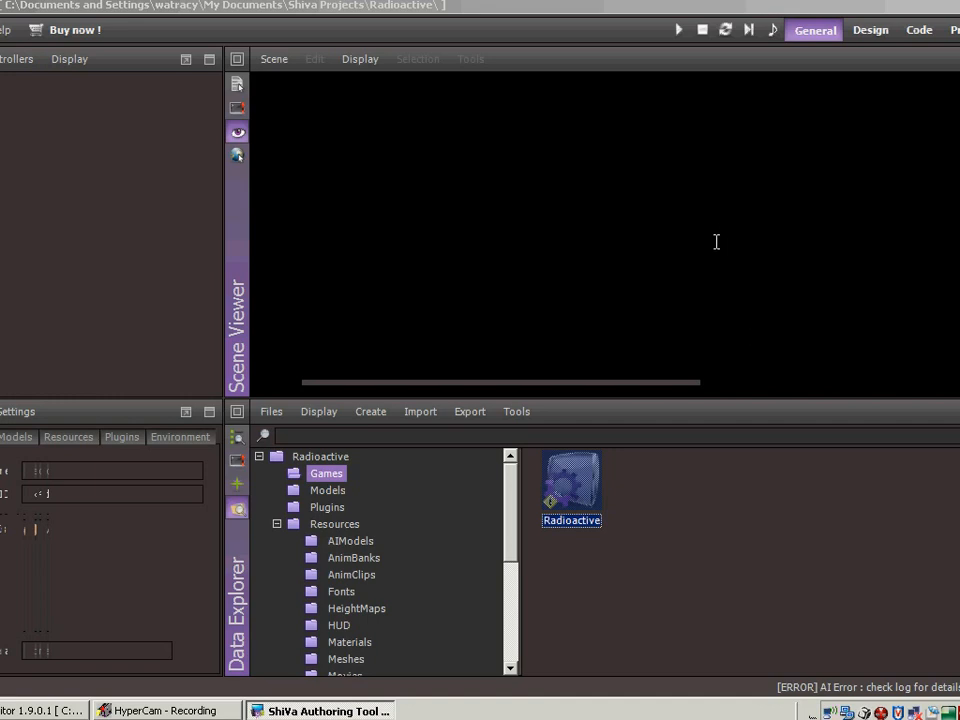
mouse_move(635, 211)
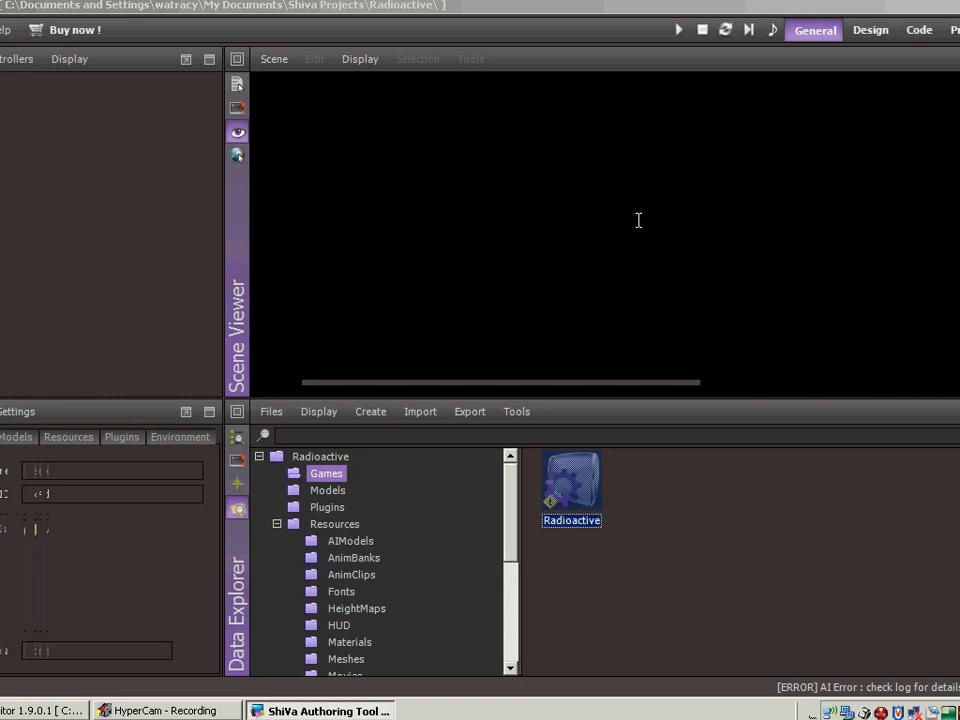
mouse_move(675, 216)
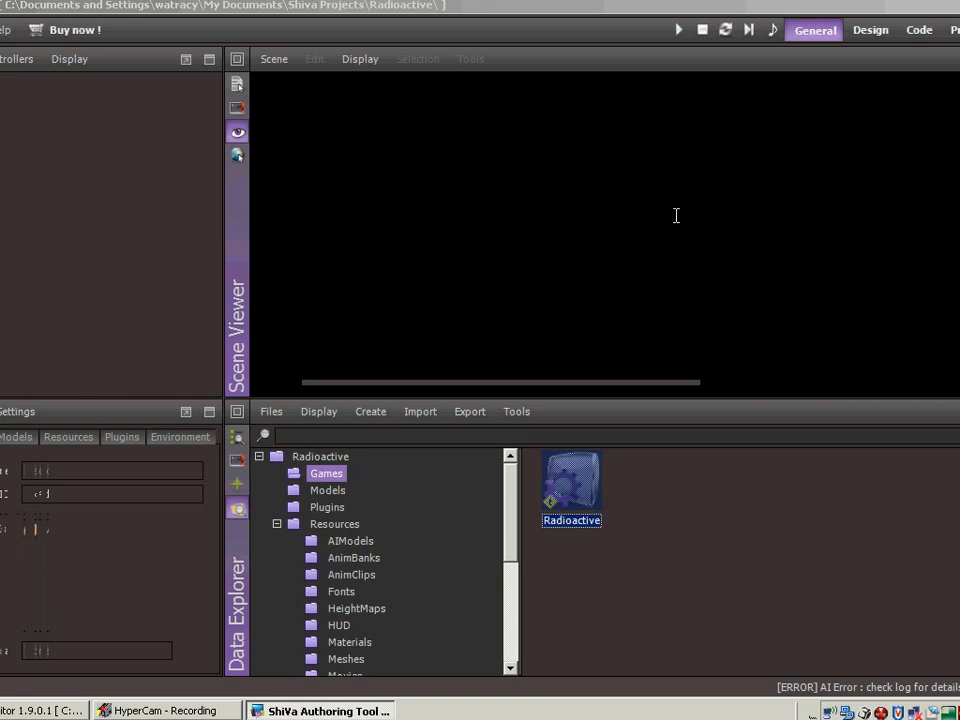
mouse_move(733, 249)
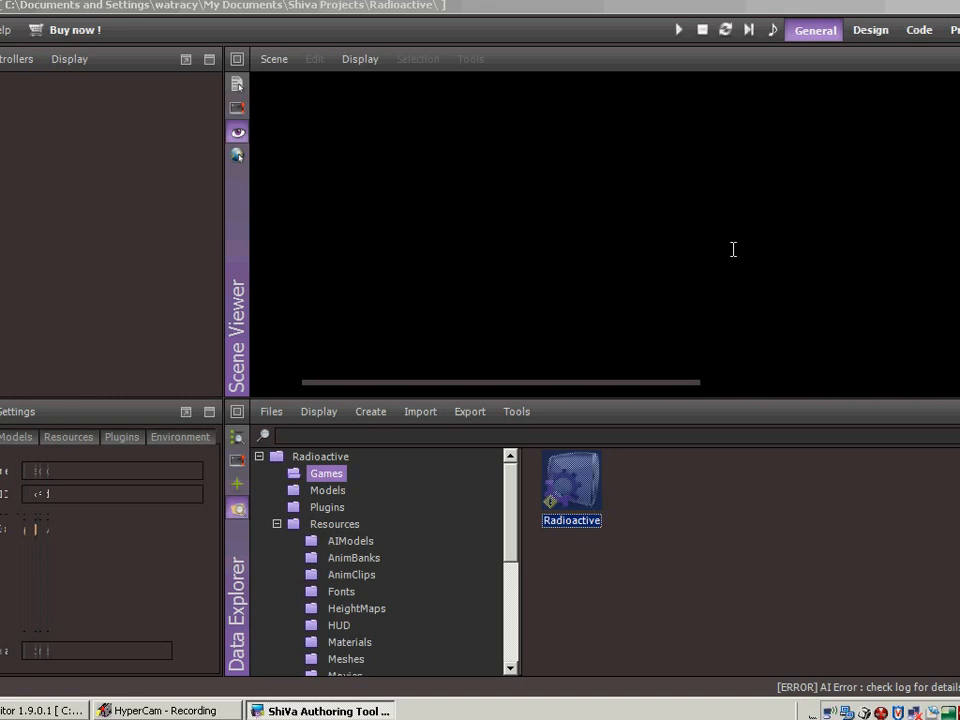
mouse_move(744, 503)
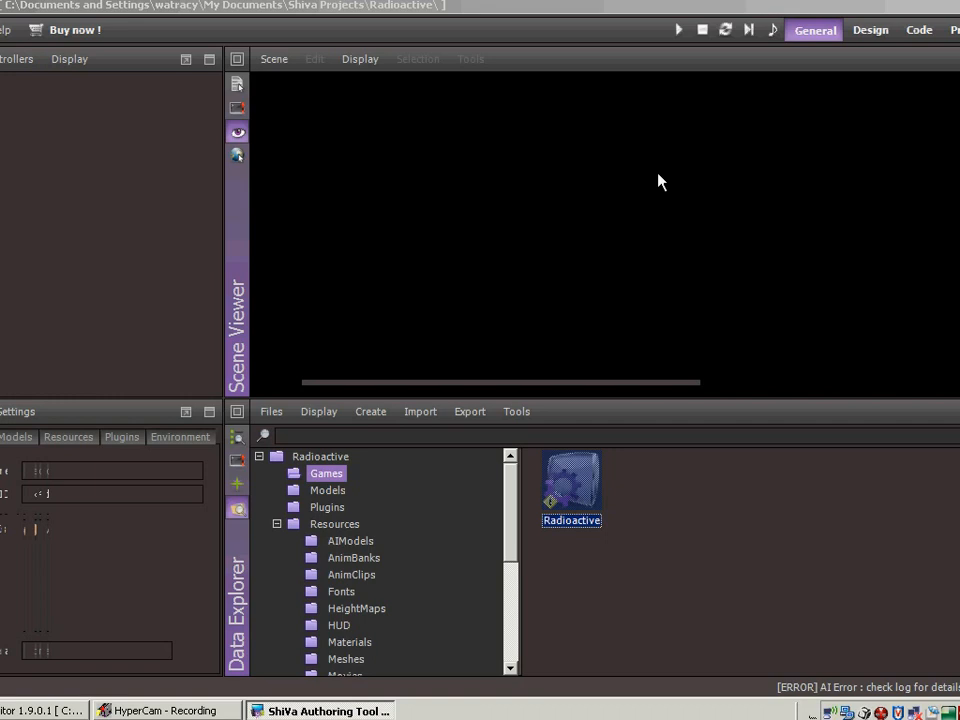
mouse_move(643, 163)
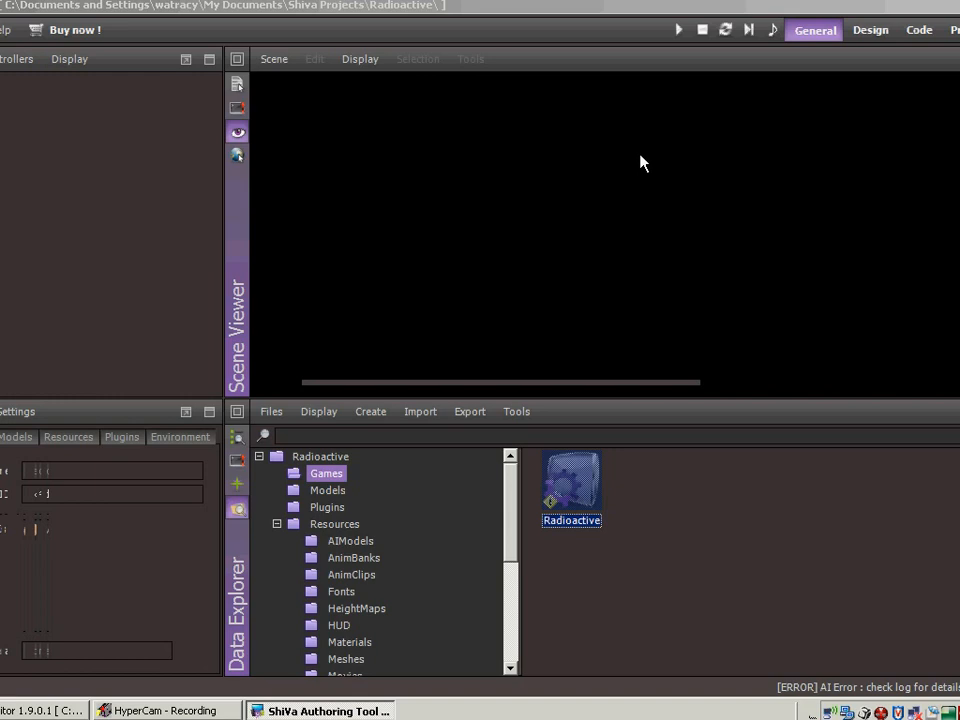
mouse_move(807, 660)
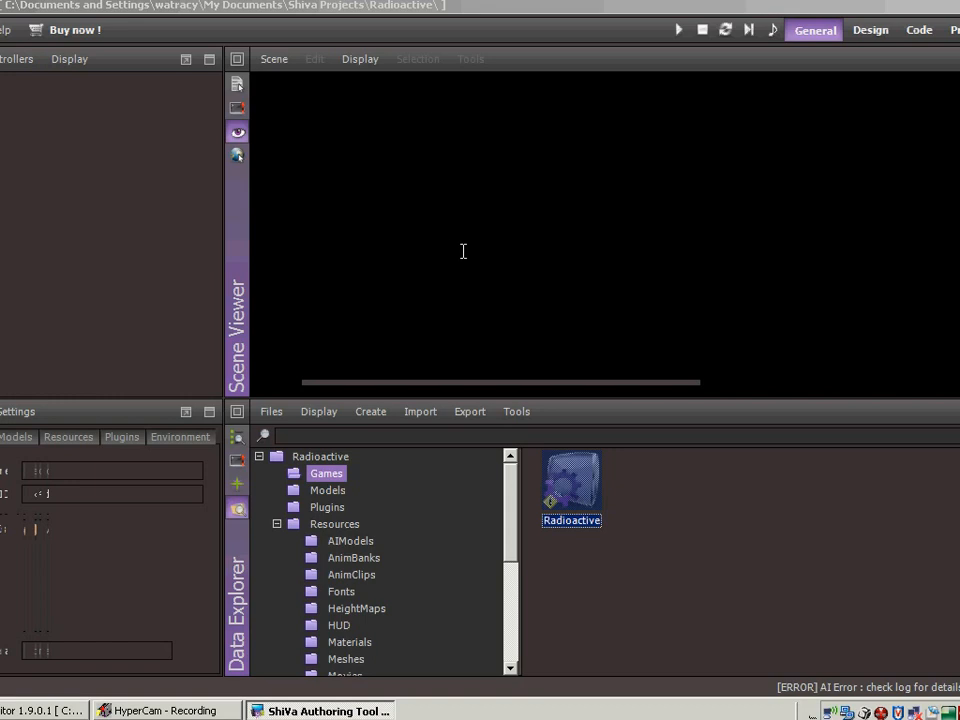
mouse_move(773, 248)
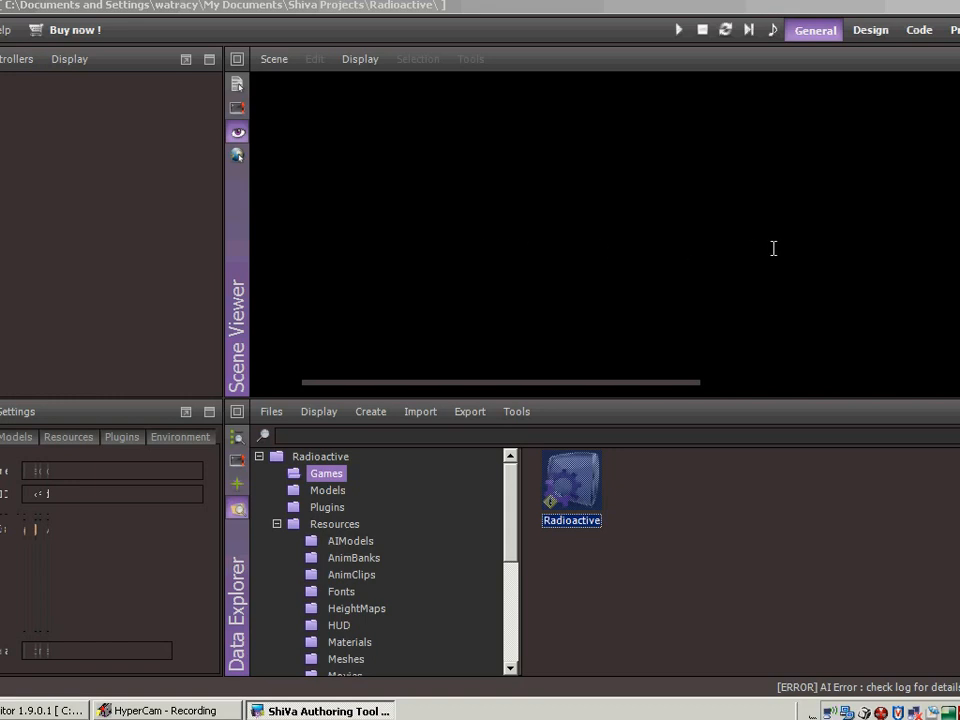
mouse_move(890, 246)
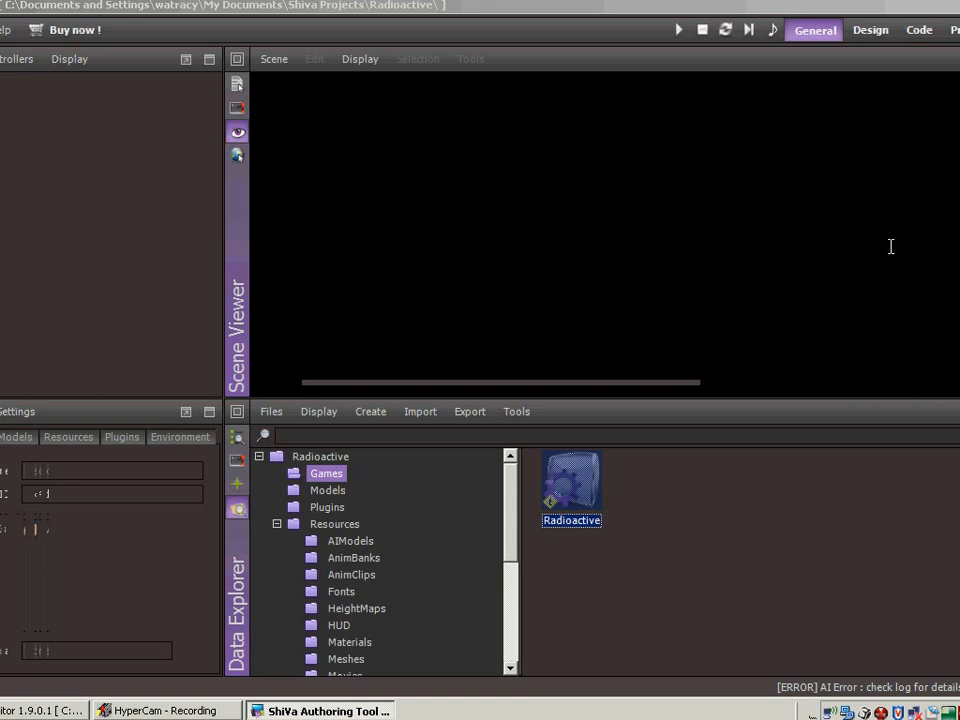
mouse_move(866, 243)
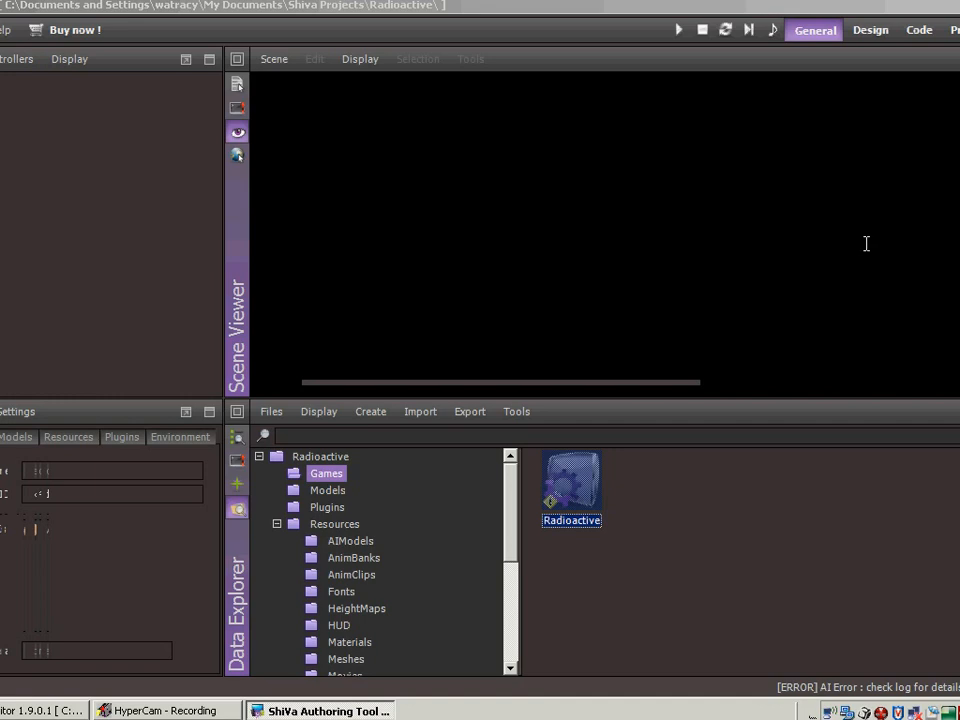
mouse_move(310, 582)
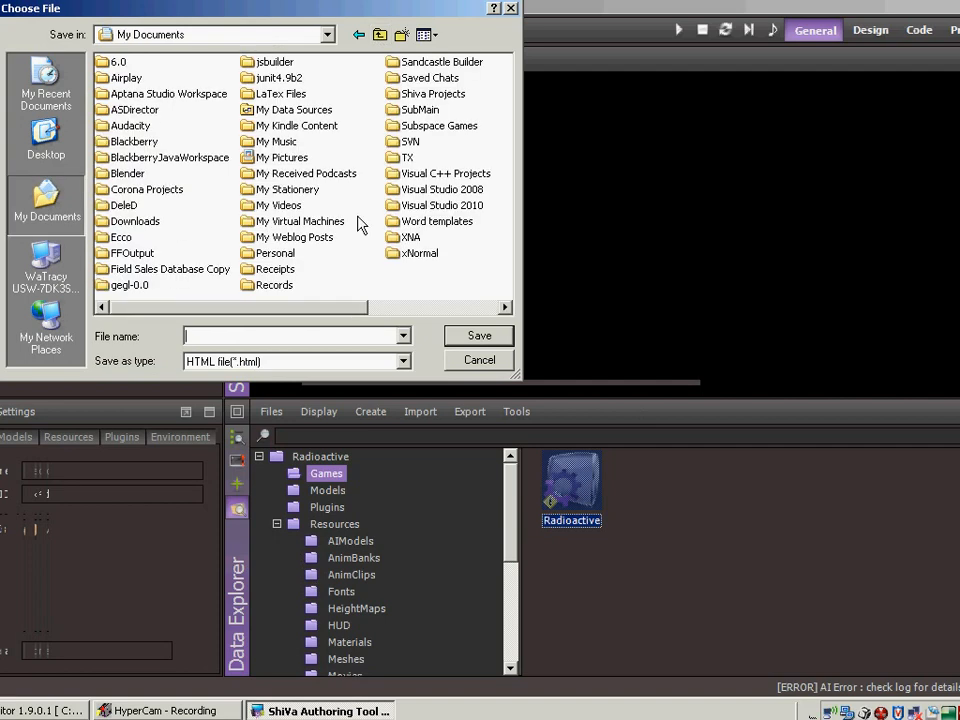
Save radioactive.html into Subspace Games, replacing the existing file.
double_click(438, 125)
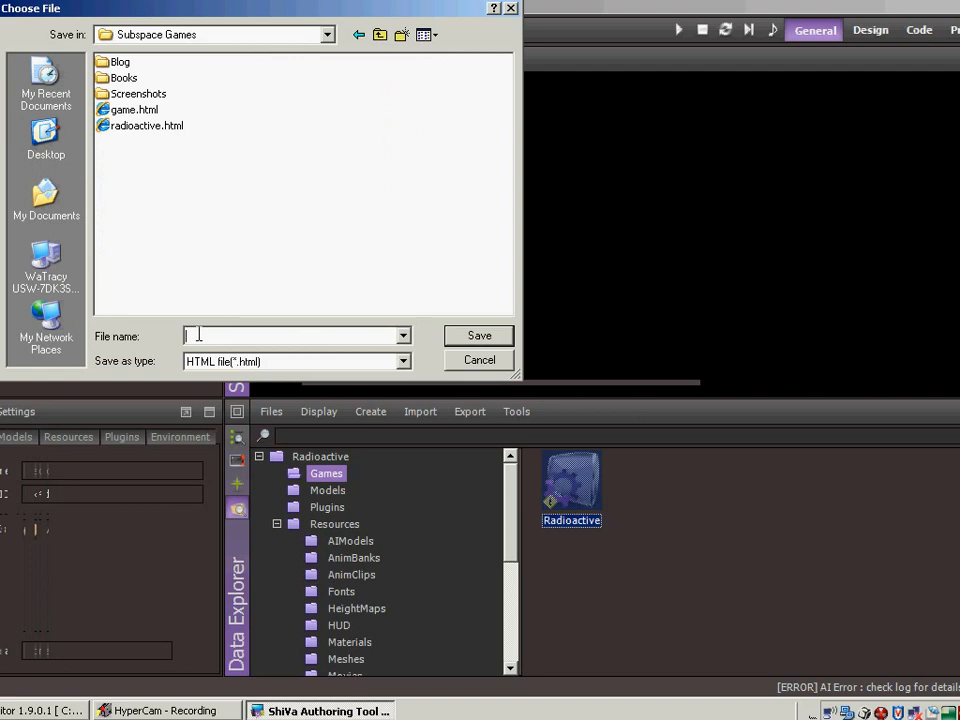
text(gam)
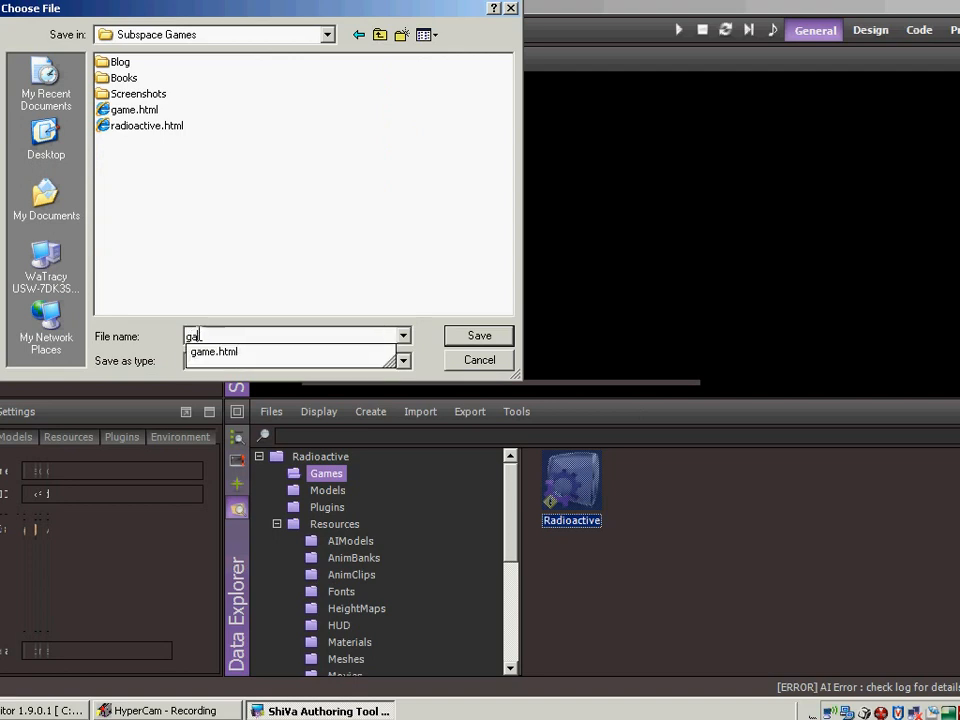
text(radioactive.html)
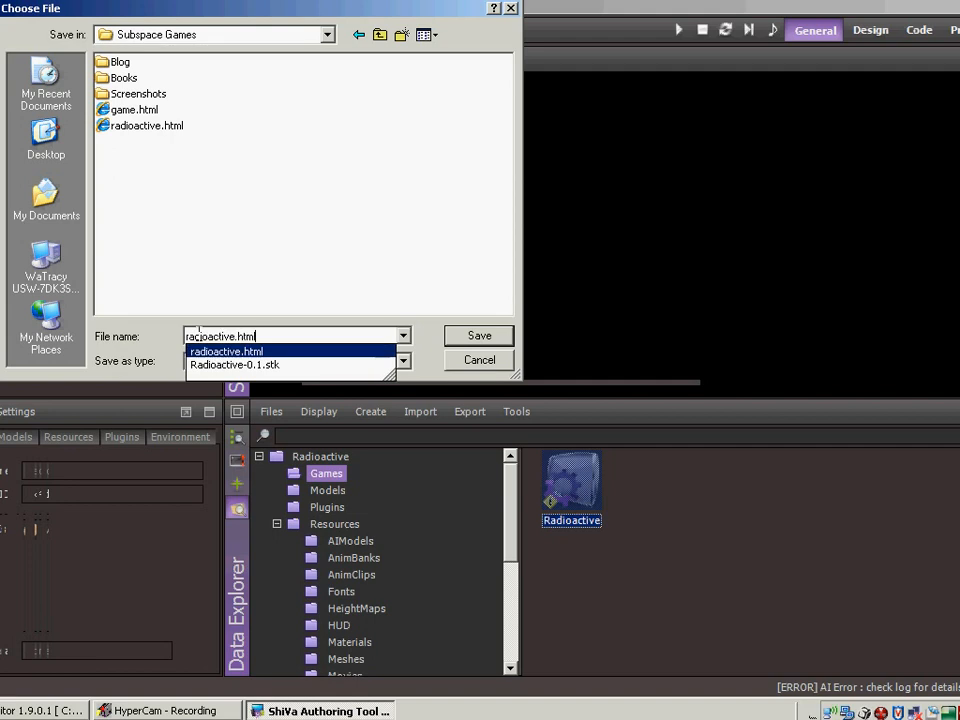
click(478, 335)
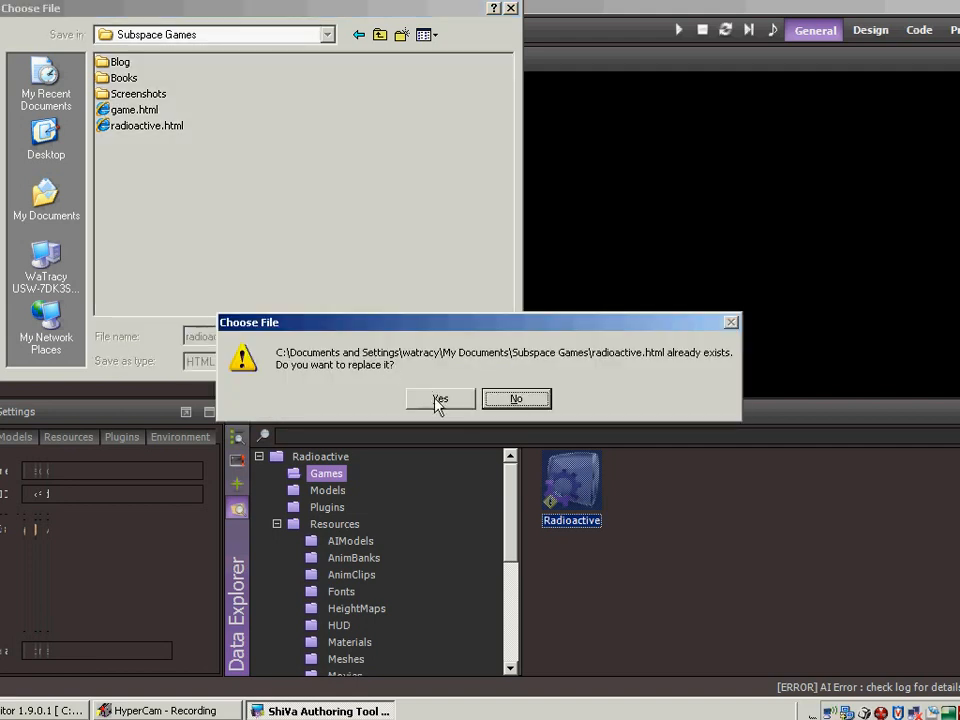
click(439, 398)
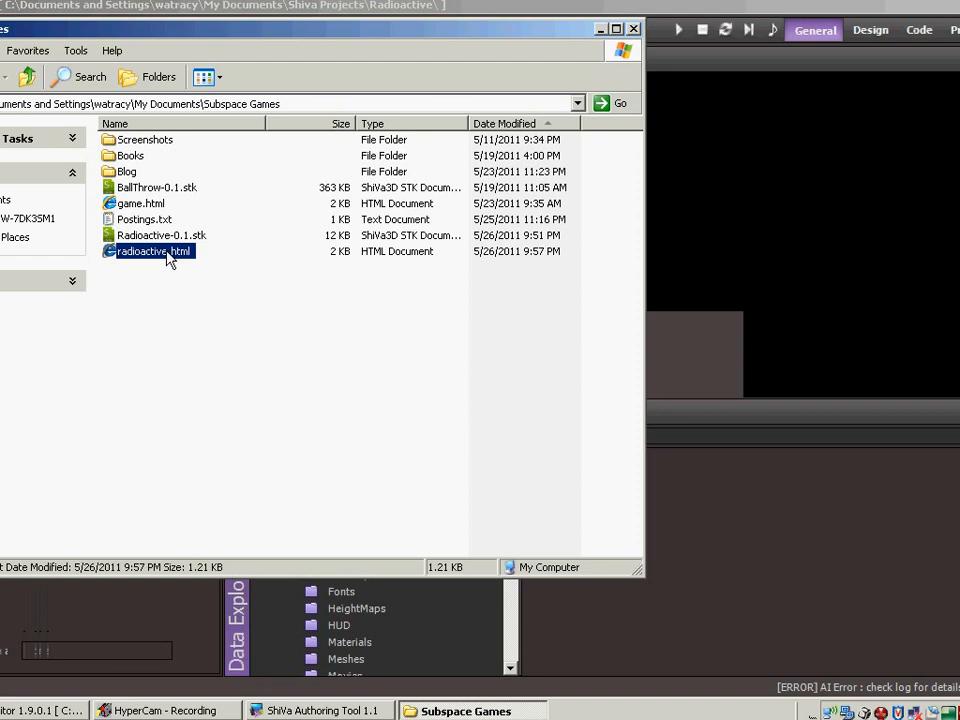
mouse_move(854, 294)
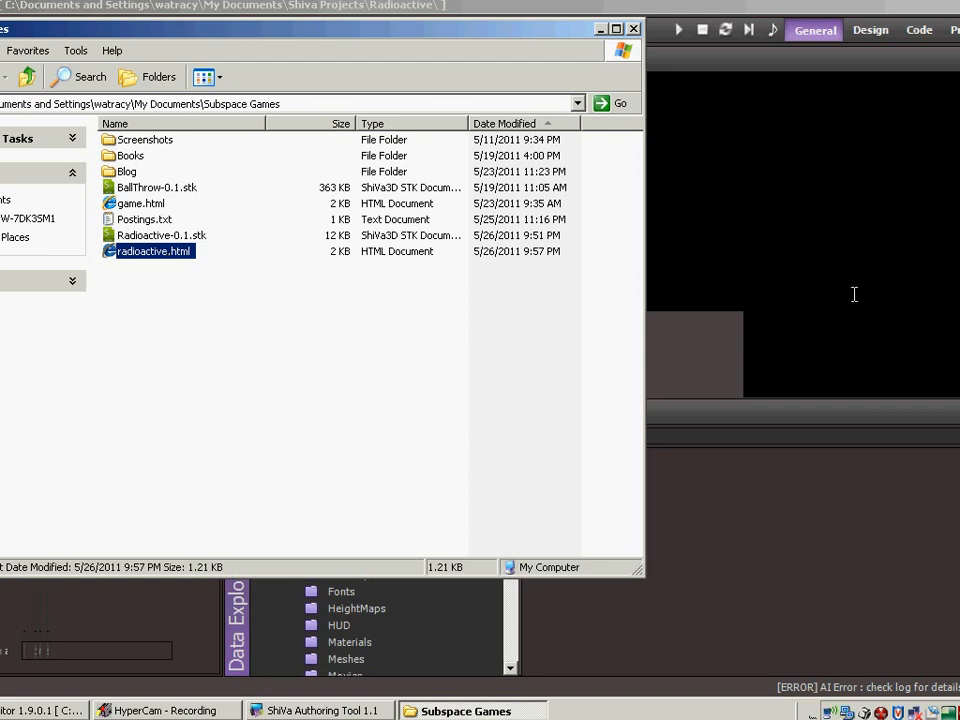
mouse_move(777, 276)
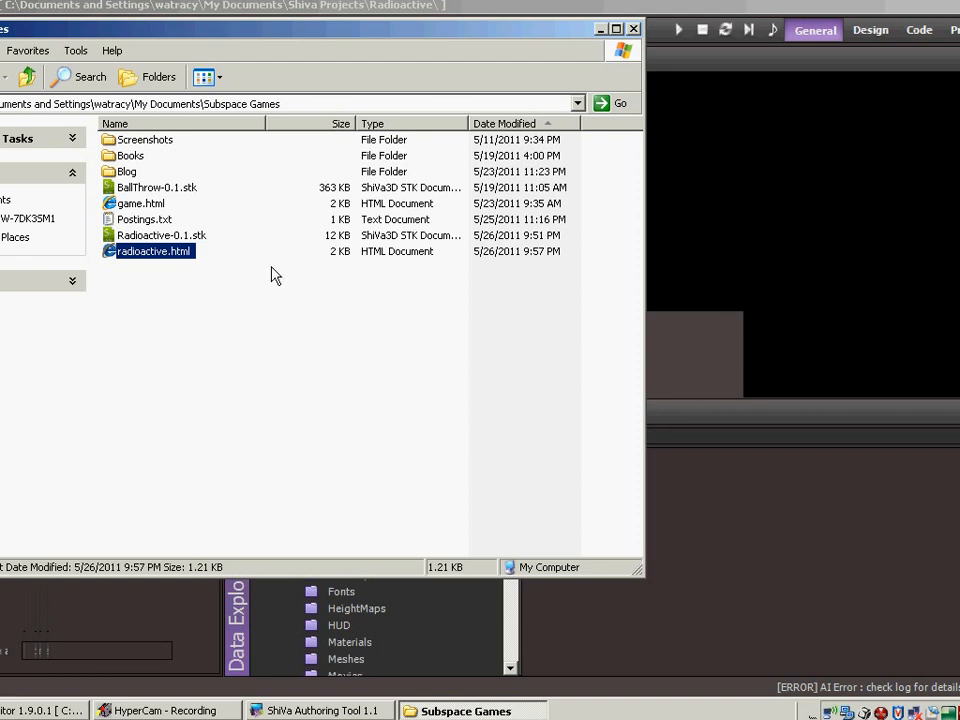
mouse_move(180, 268)
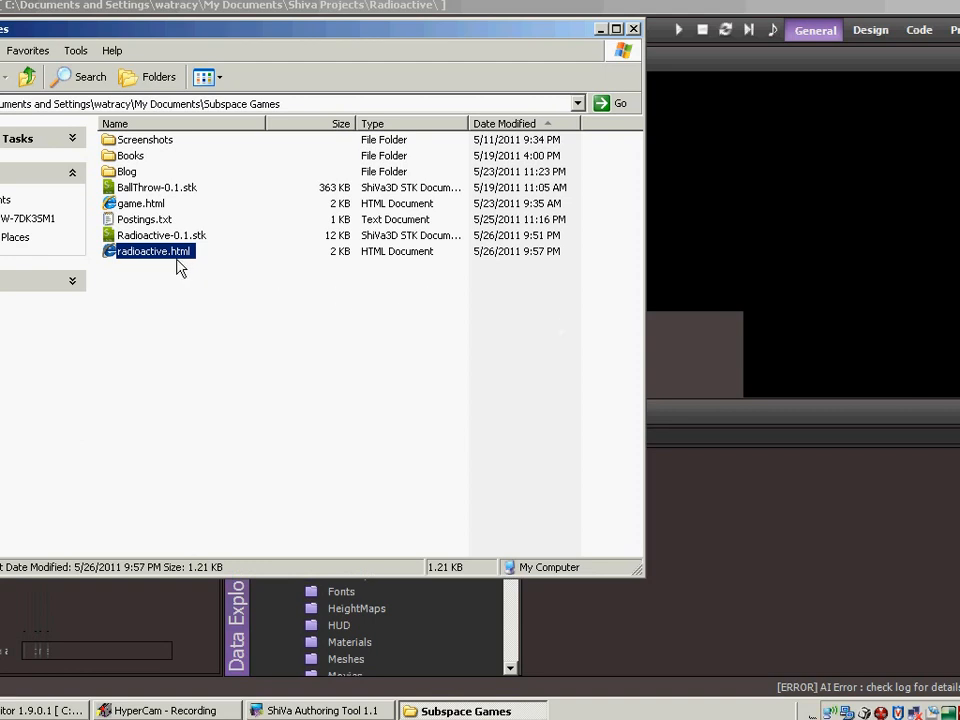
mouse_move(178, 268)
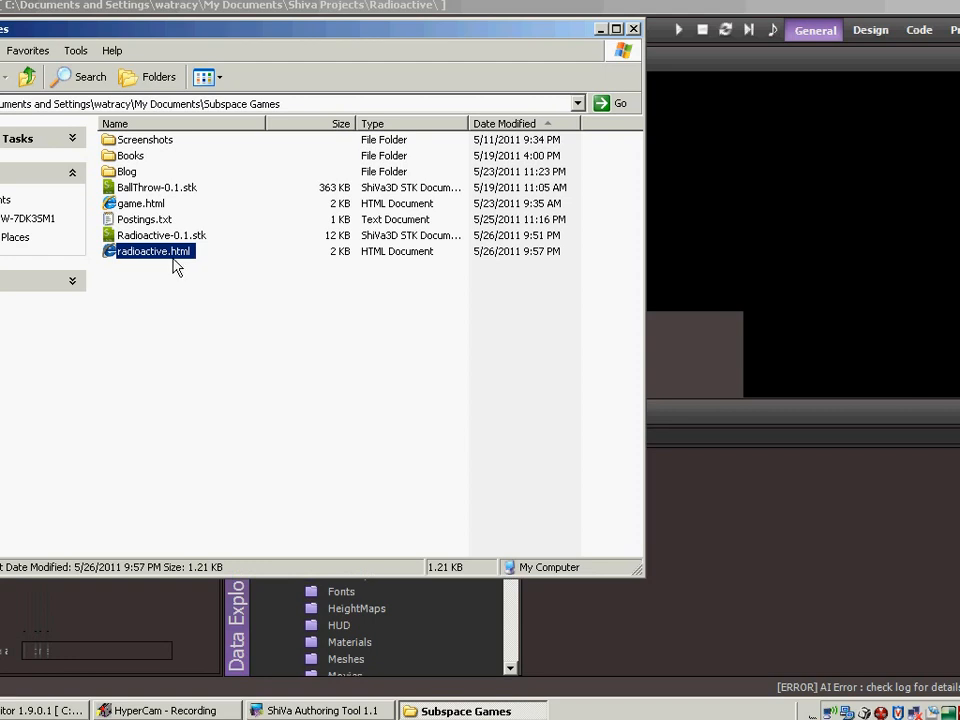
mouse_move(180, 253)
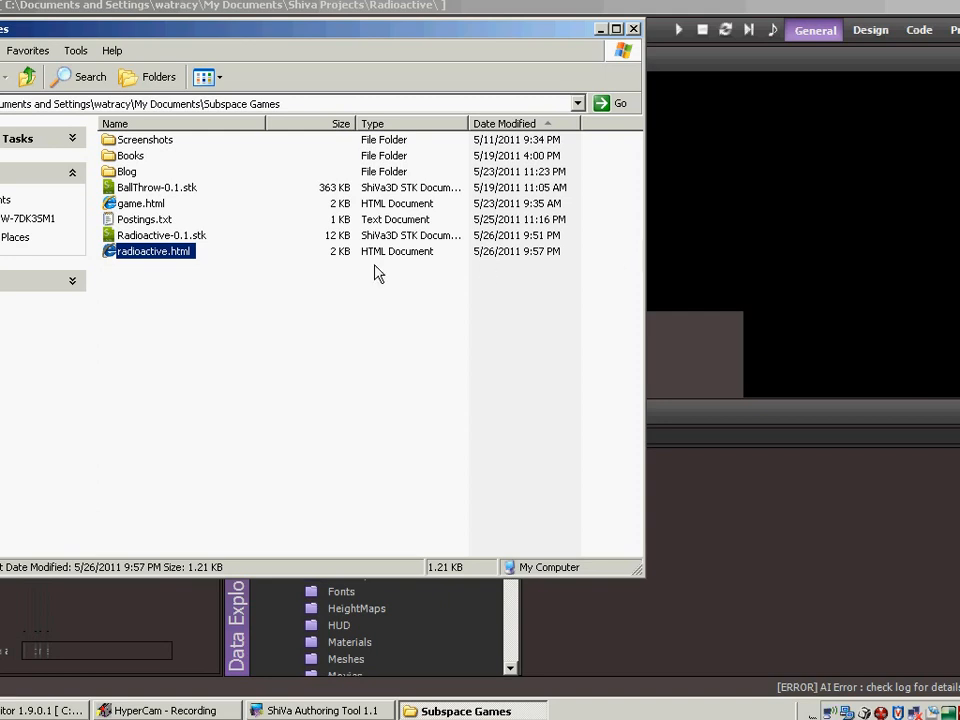
mouse_move(186, 262)
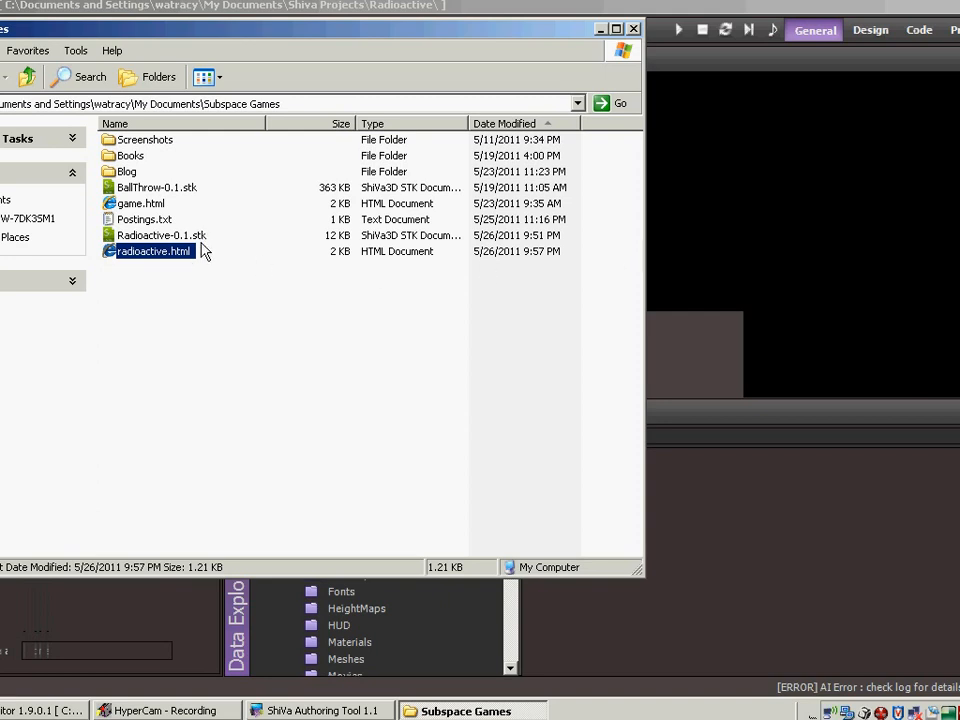
mouse_move(197, 256)
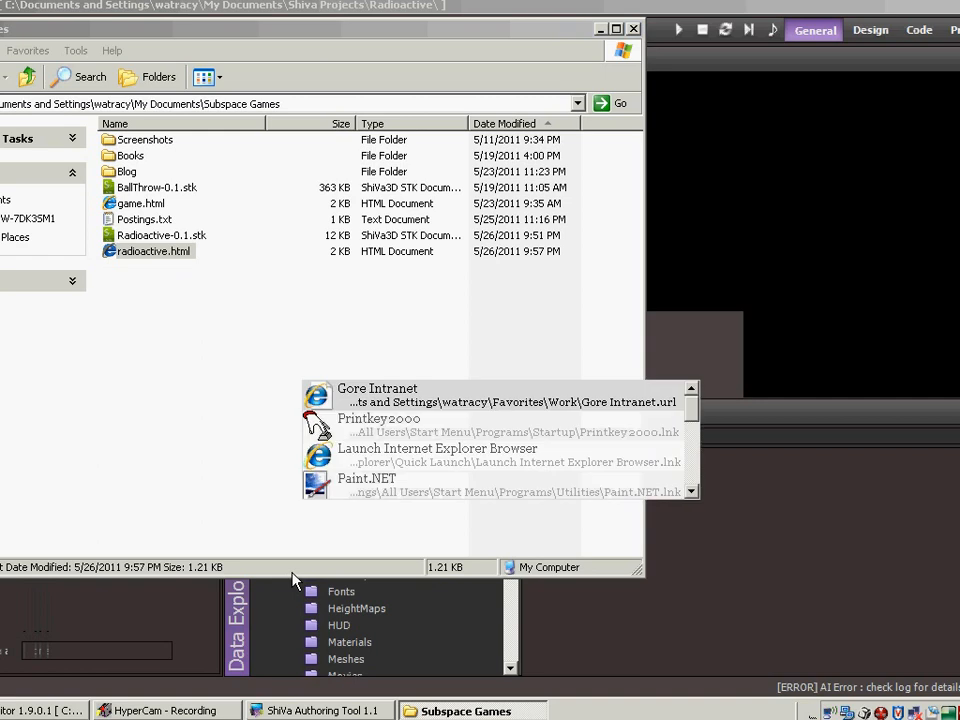
click(437, 448)
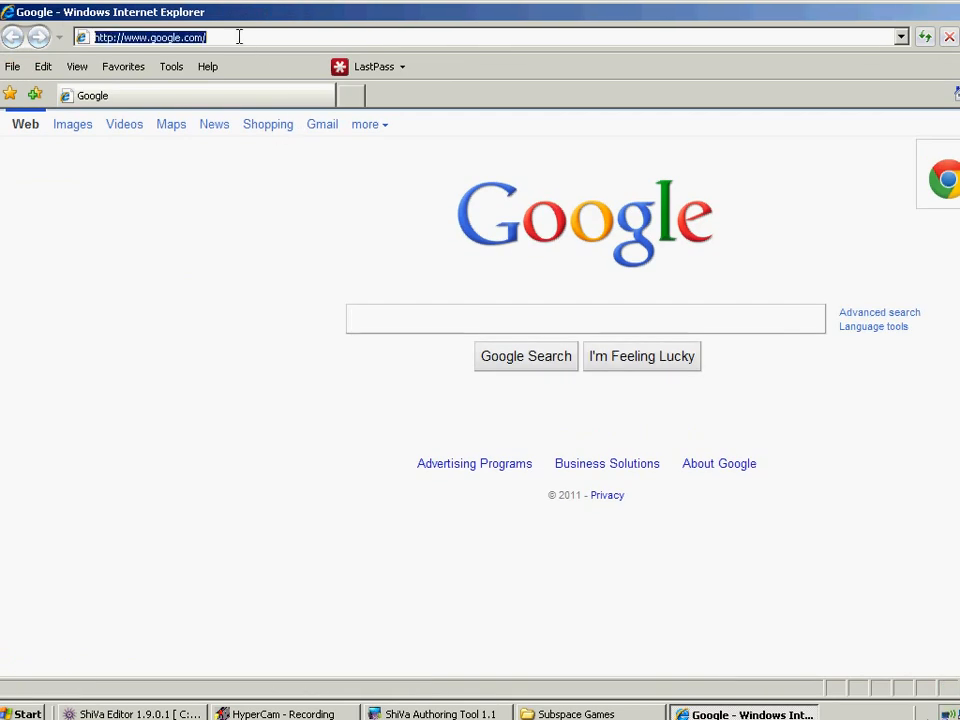
text(ht)
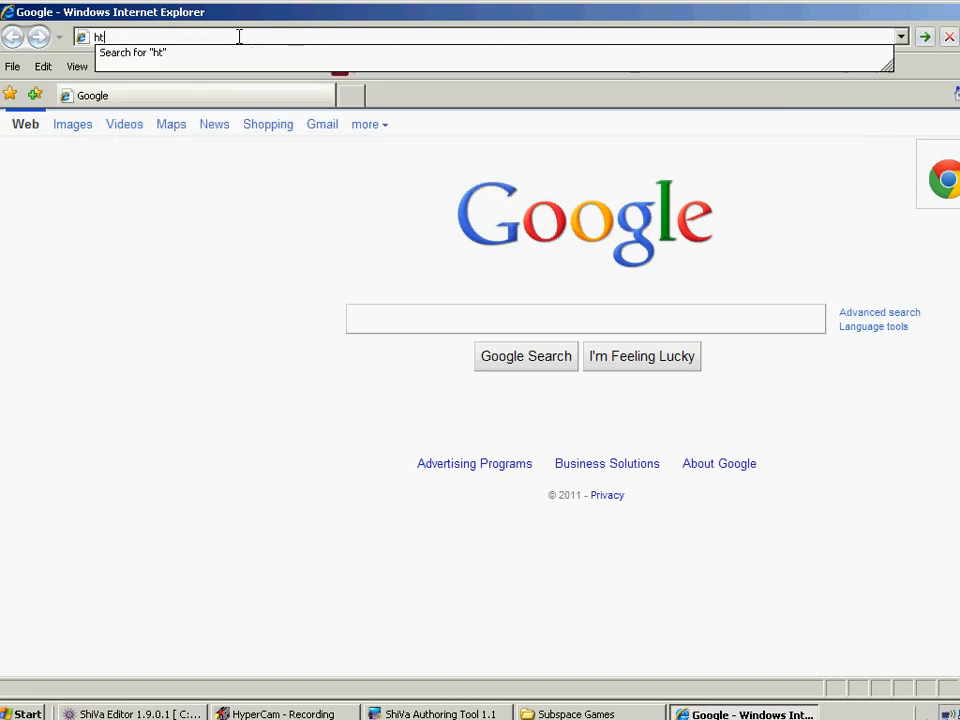
text(http://)
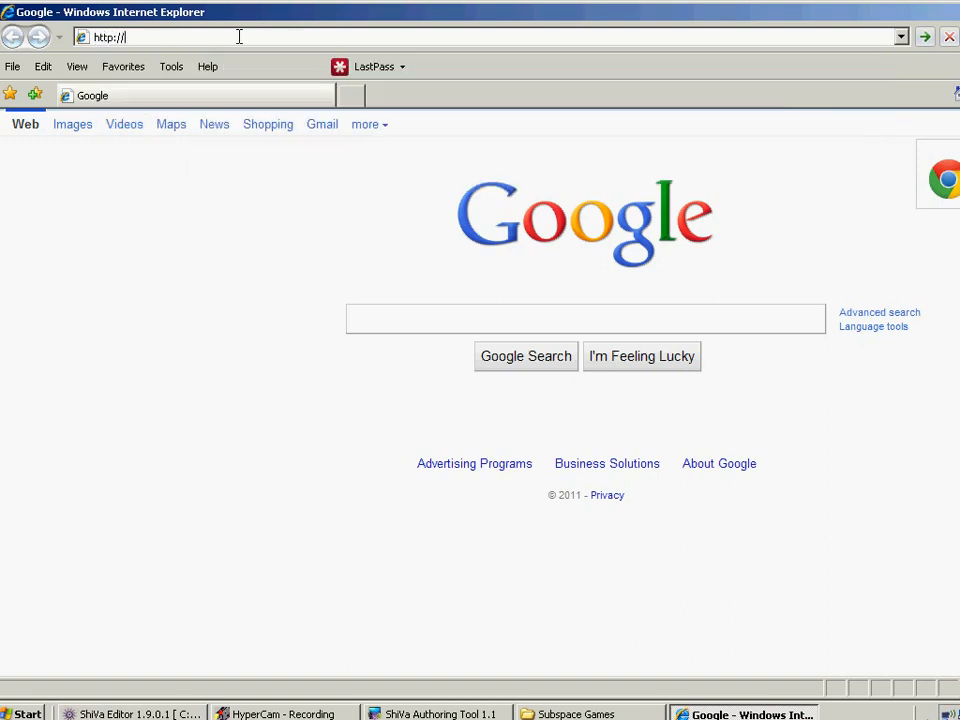
text(your)
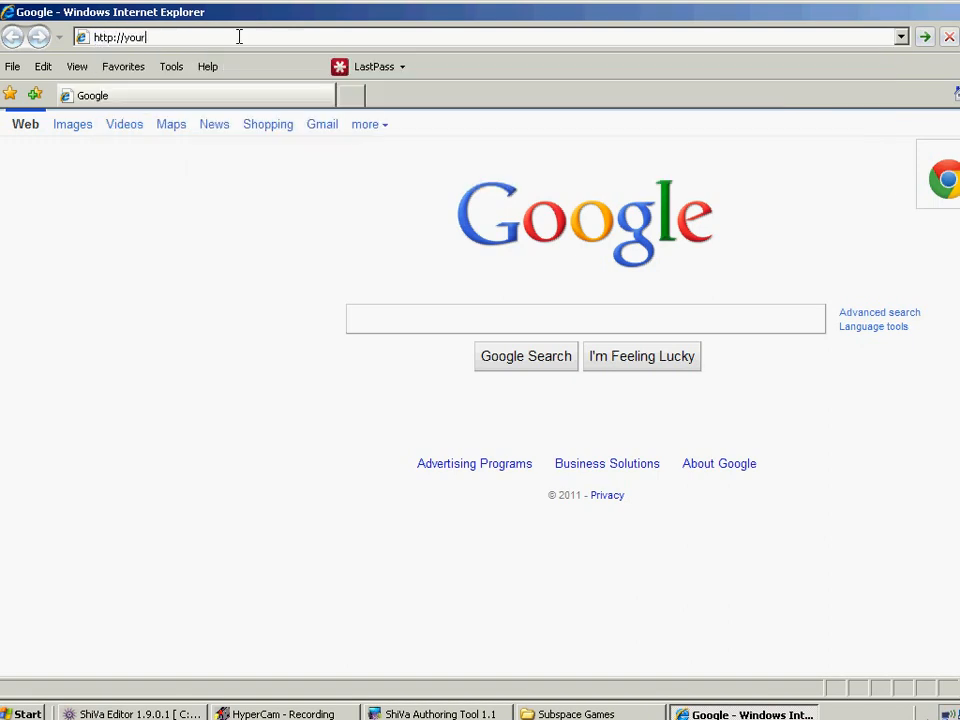
text(gray)
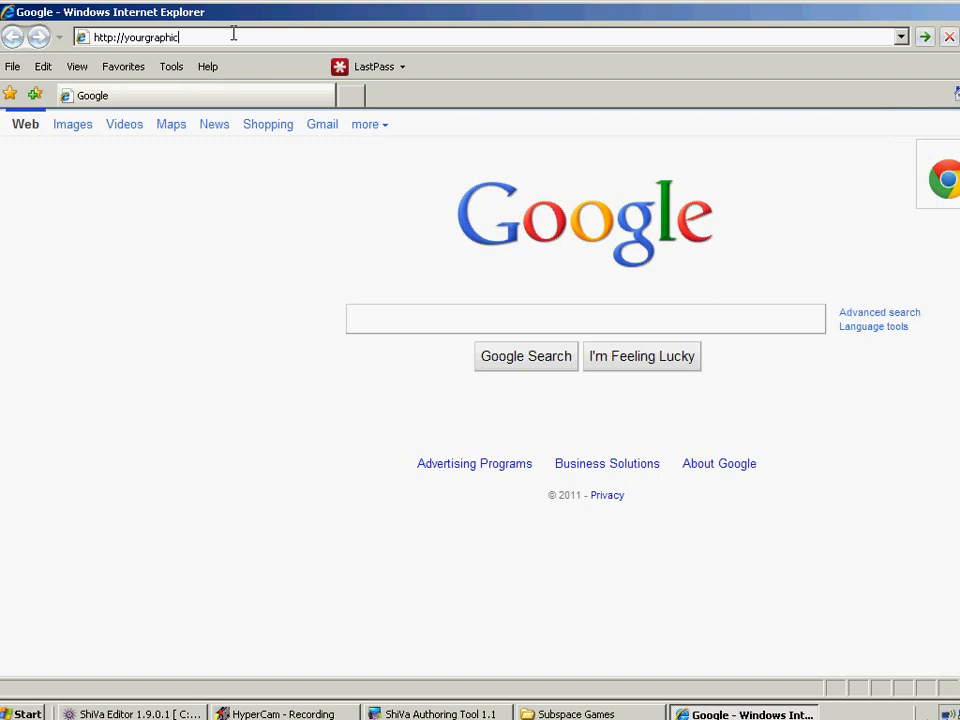
text(resourc)
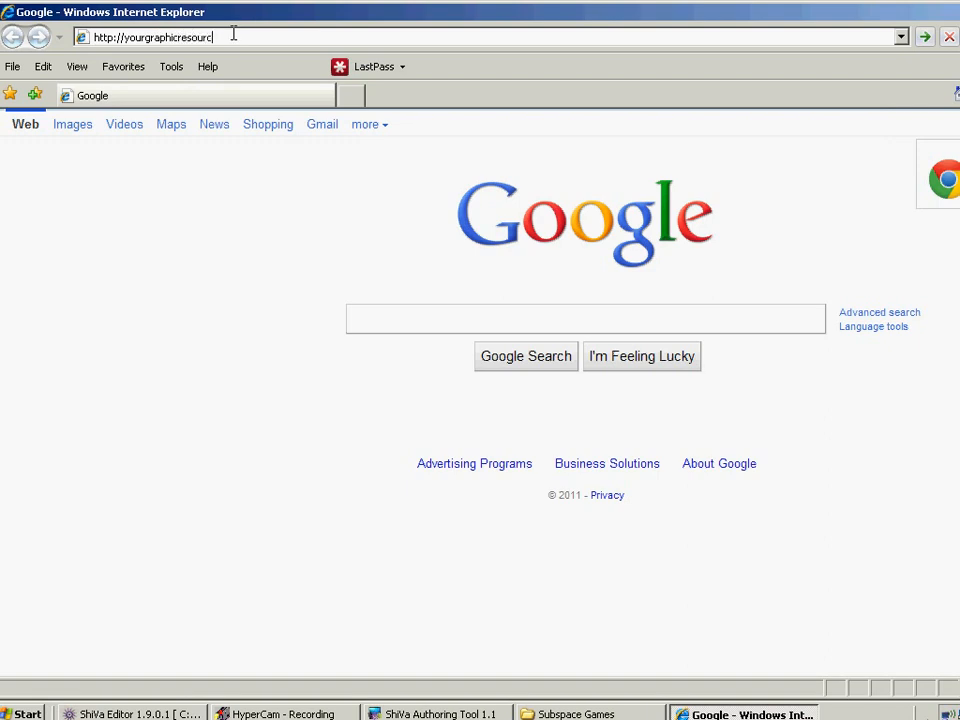
text(.com/)
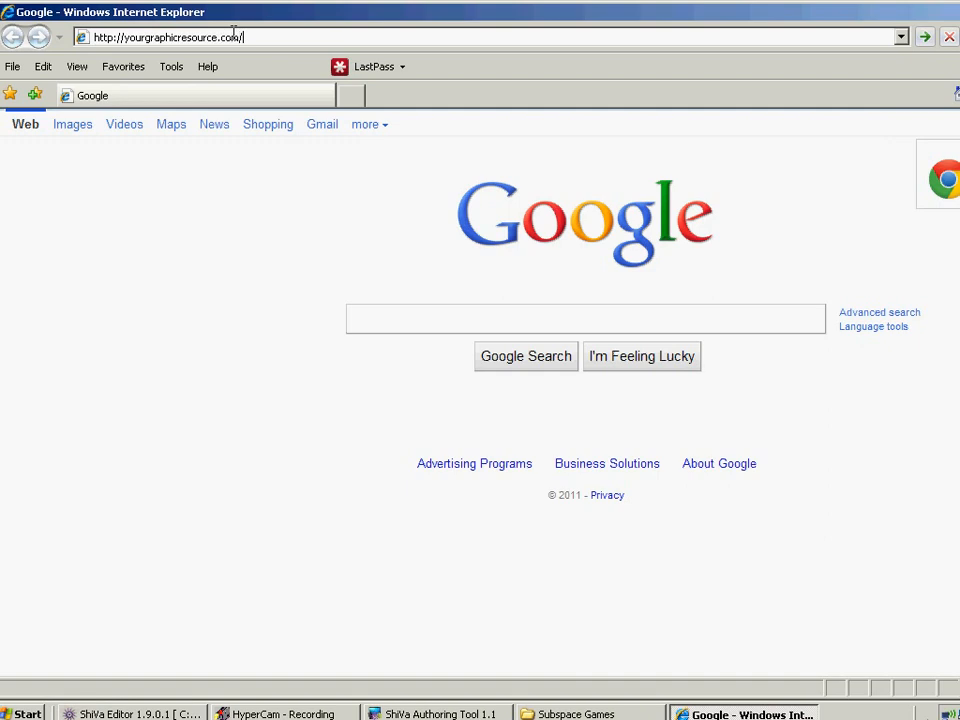
text(/subspace)
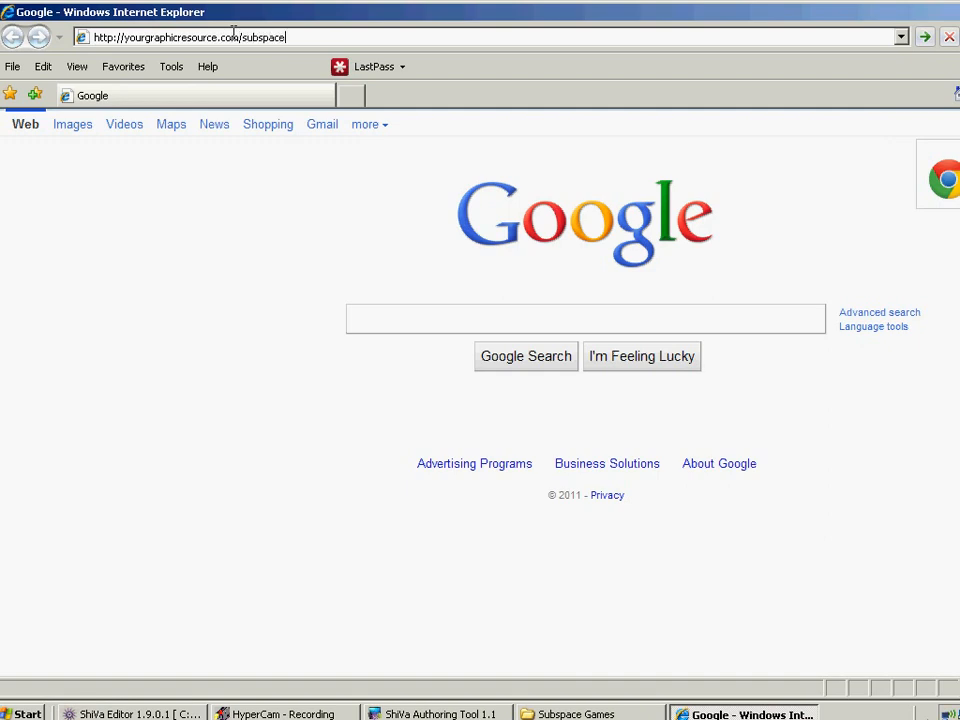
text(/)
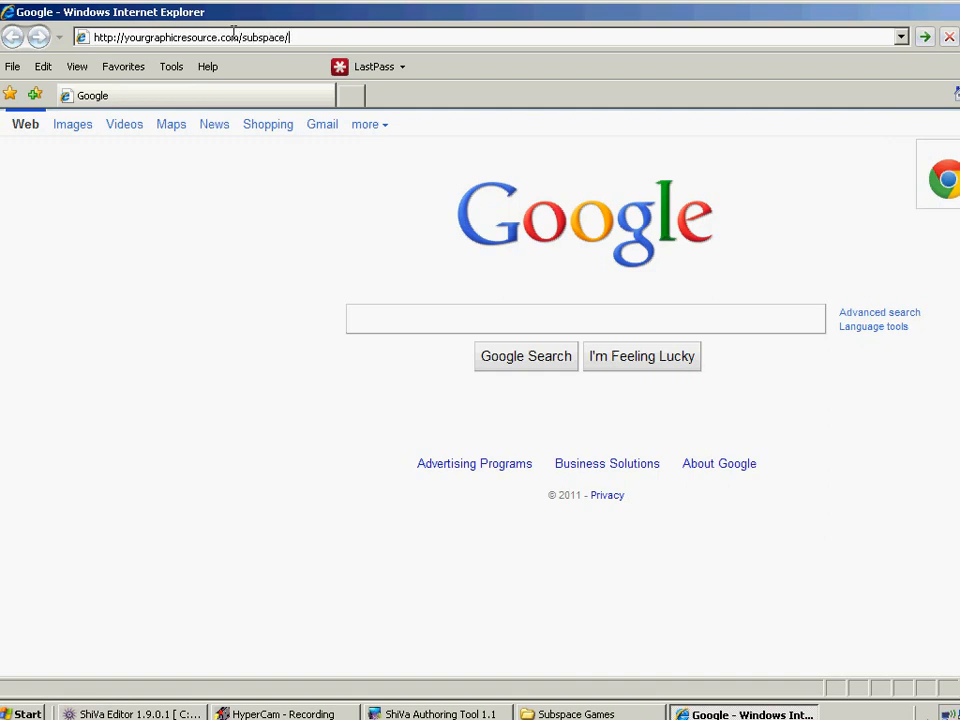
text(radioactive)
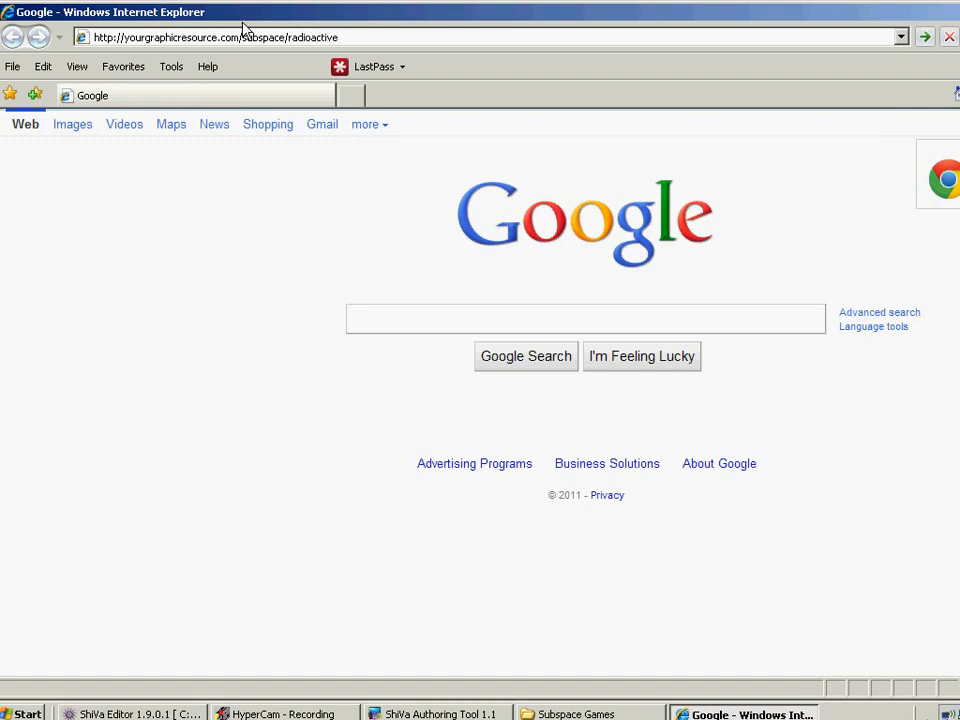
text(.html)
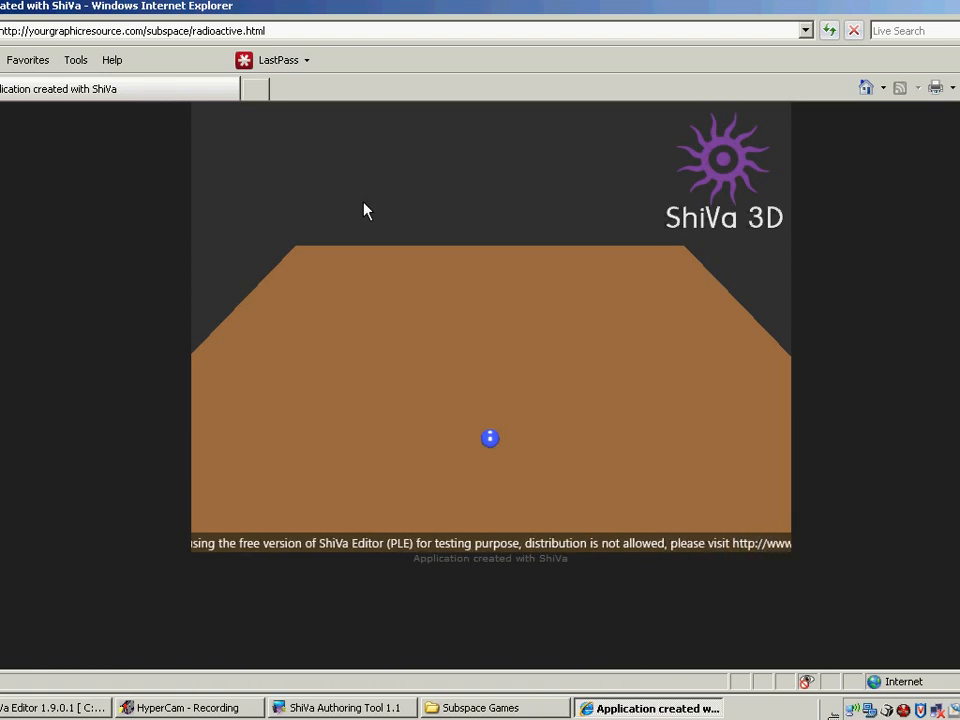
mouse_move(435, 387)
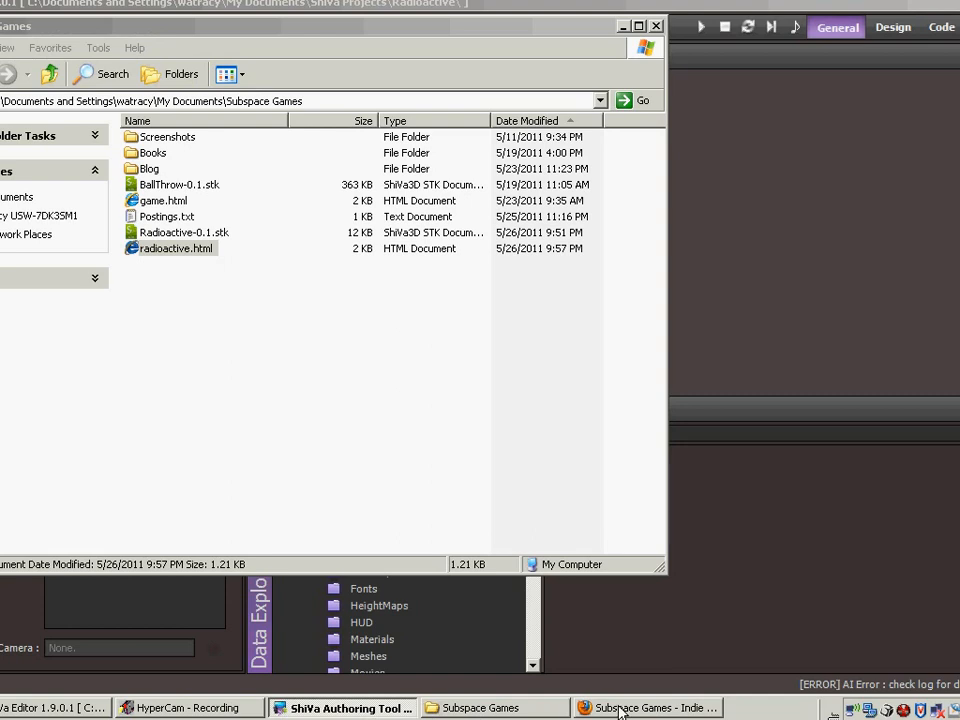
Switch to the Subspace Games - Indie Games Development Firefox window.
click(648, 708)
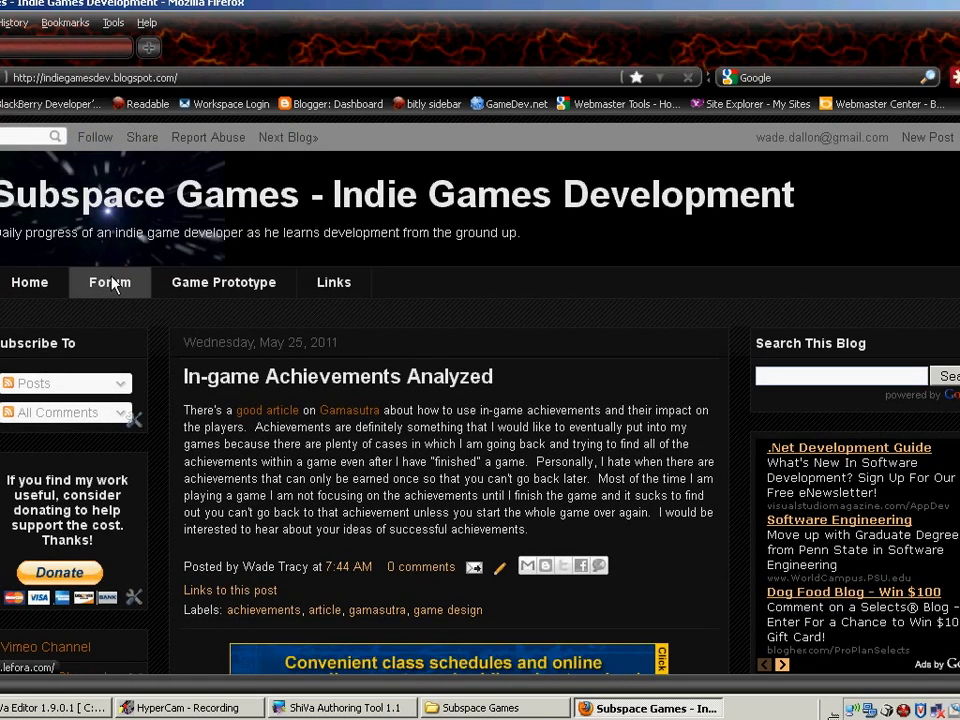
click(109, 282)
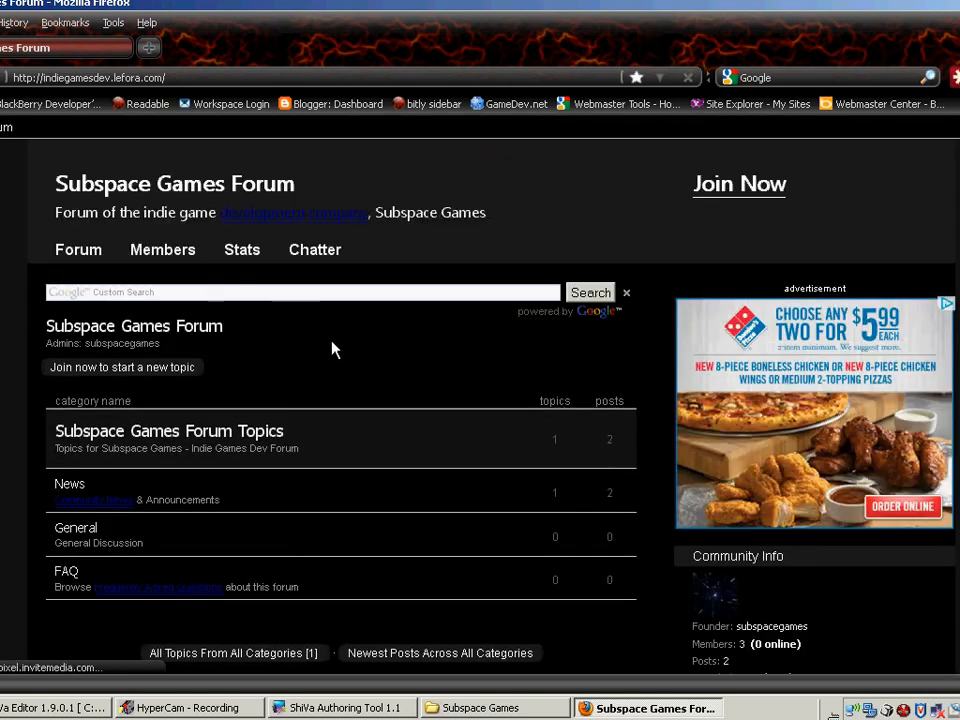
scroll(down, 3)
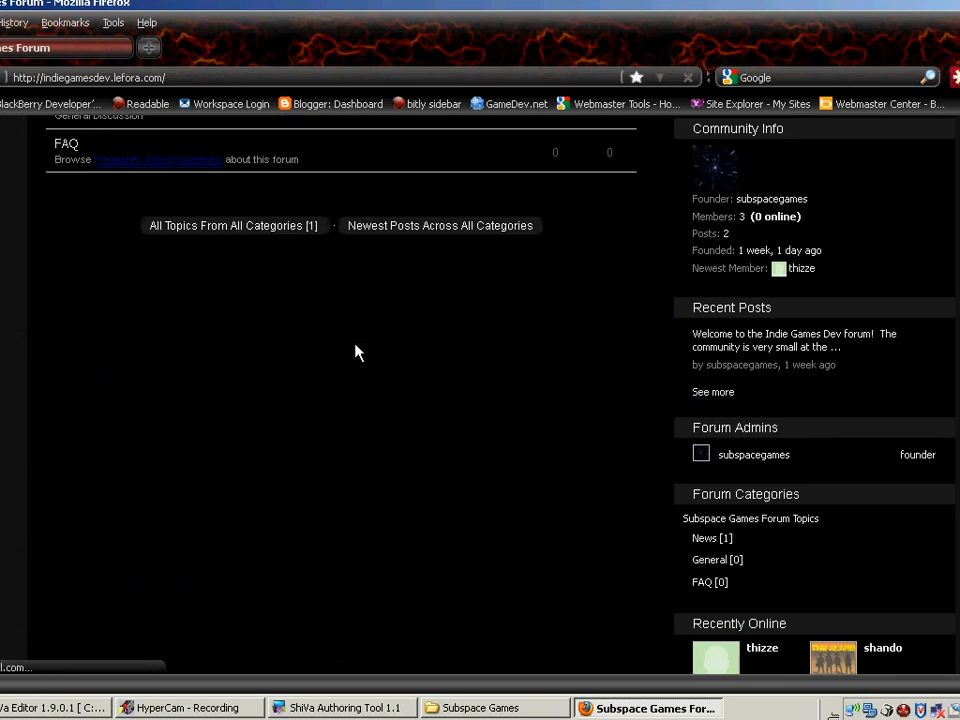
scroll(down, 3)
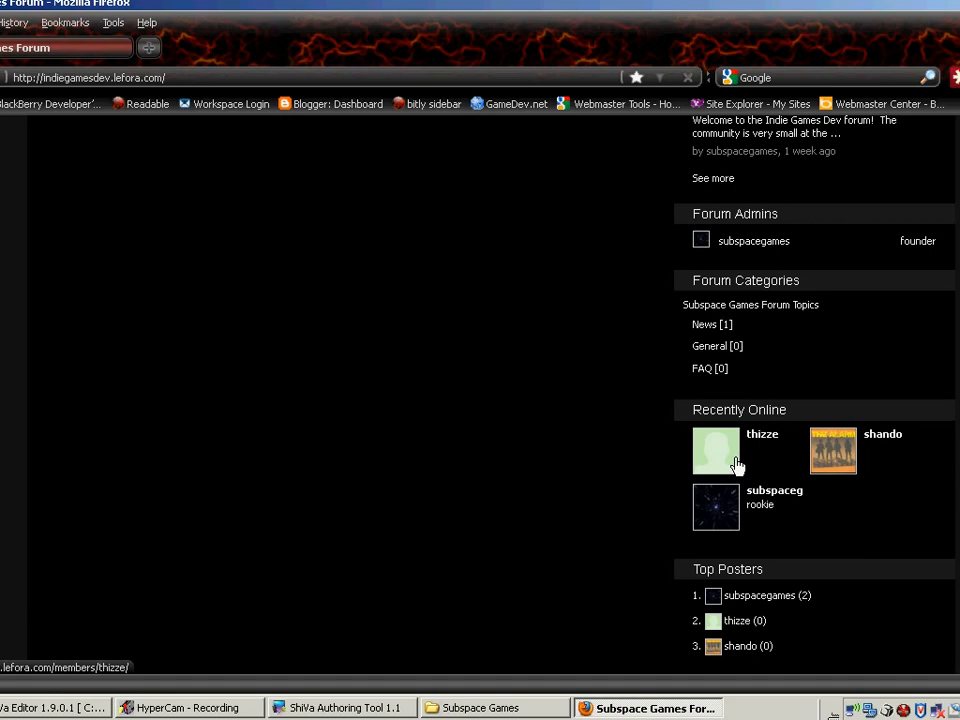
mouse_move(725, 462)
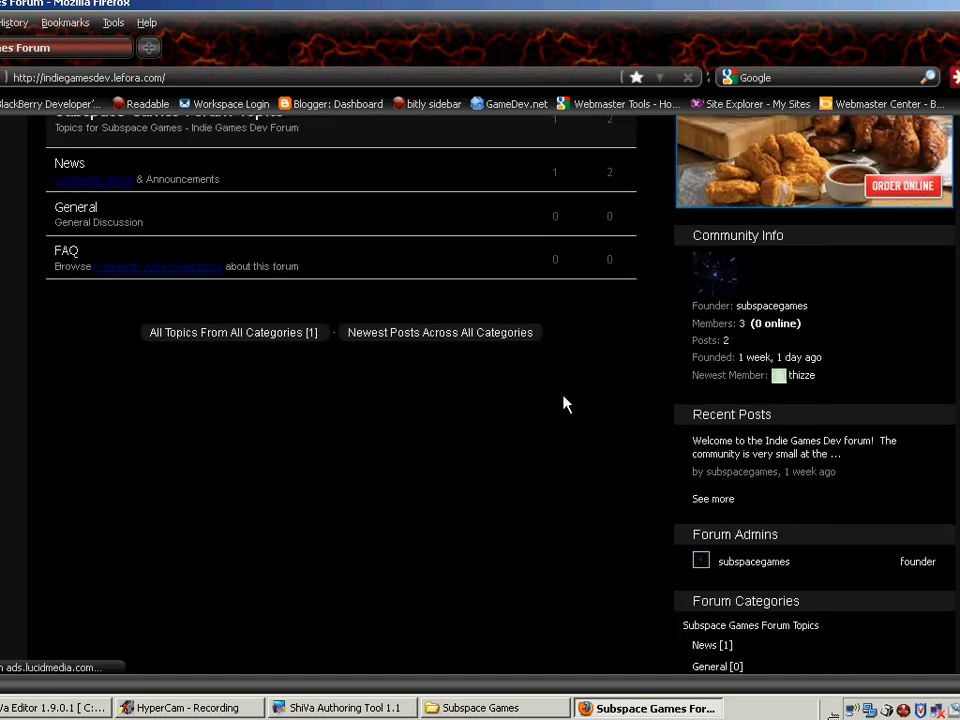
scroll(up, 3)
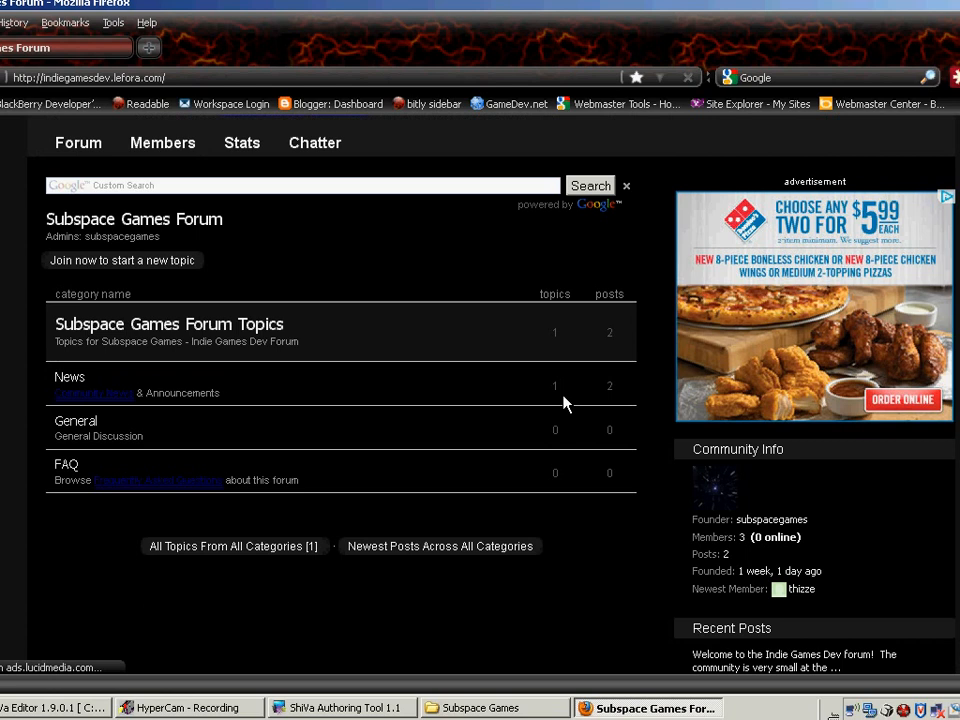
scroll(down, 3)
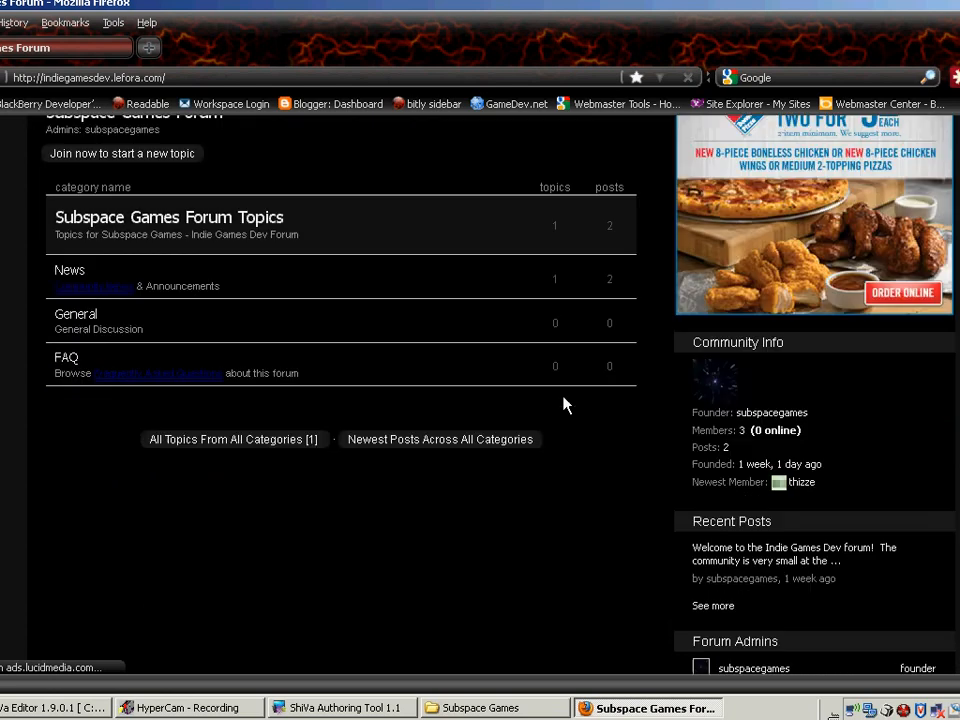
scroll(down, 3)
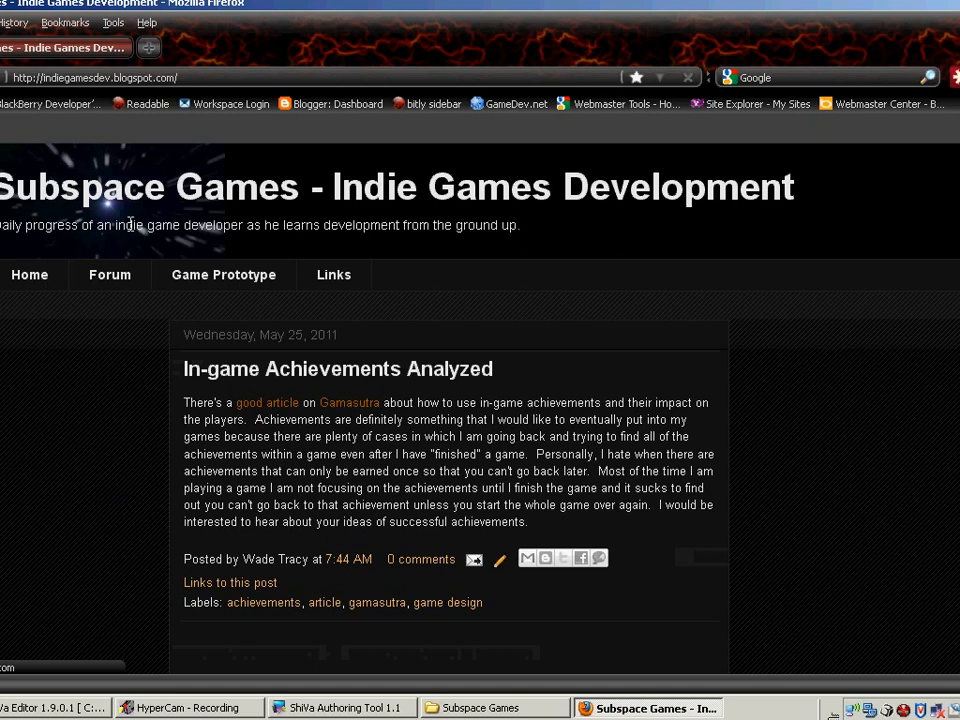
scroll(down, 3)
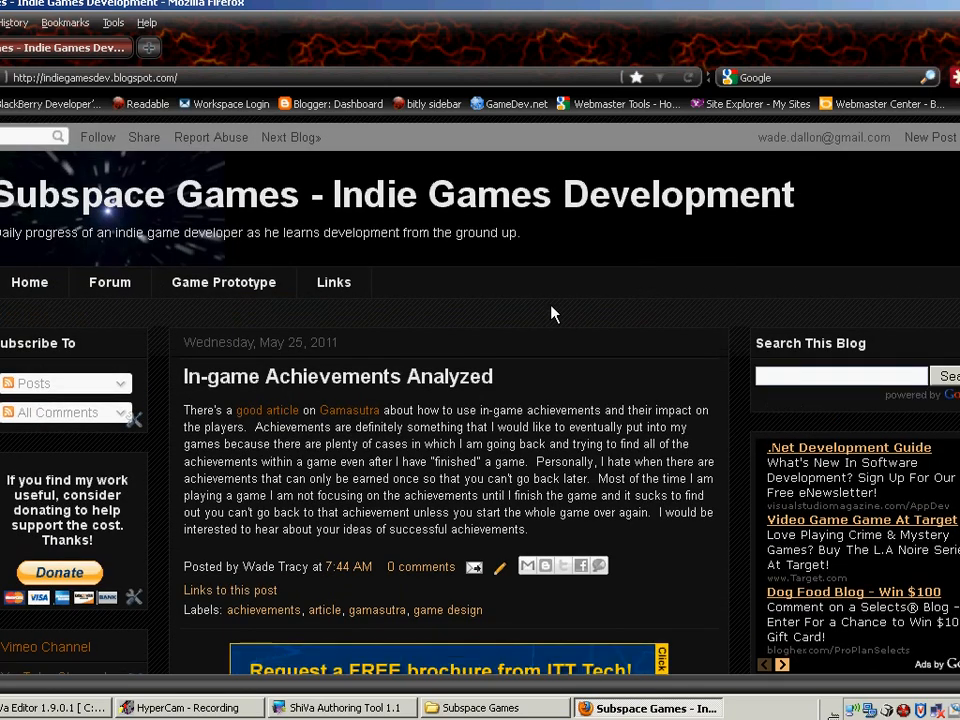
click(333, 282)
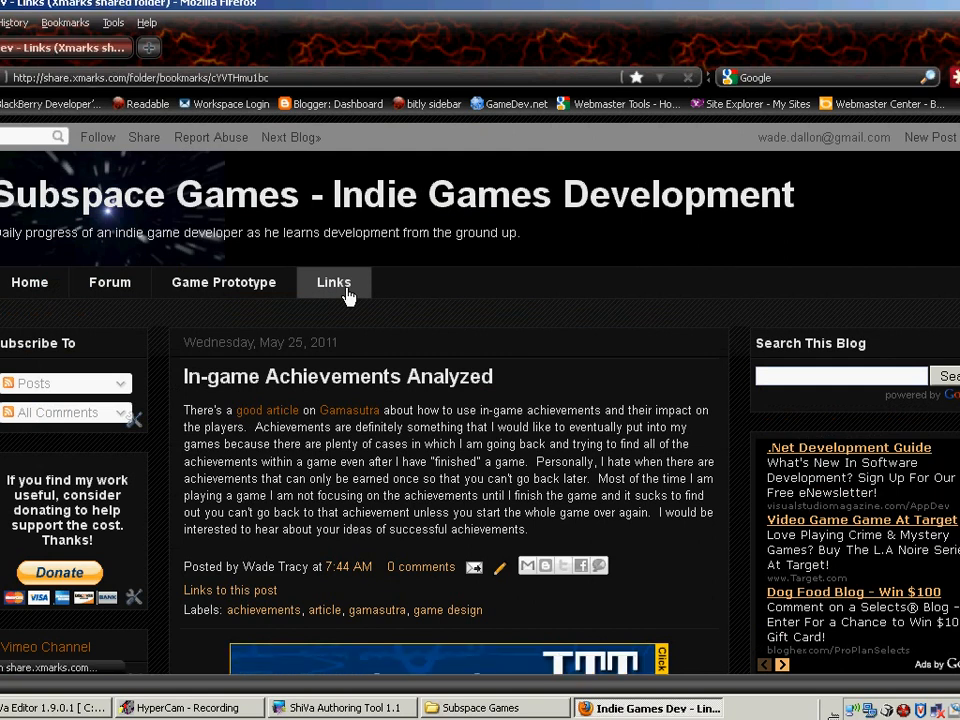
click(333, 282)
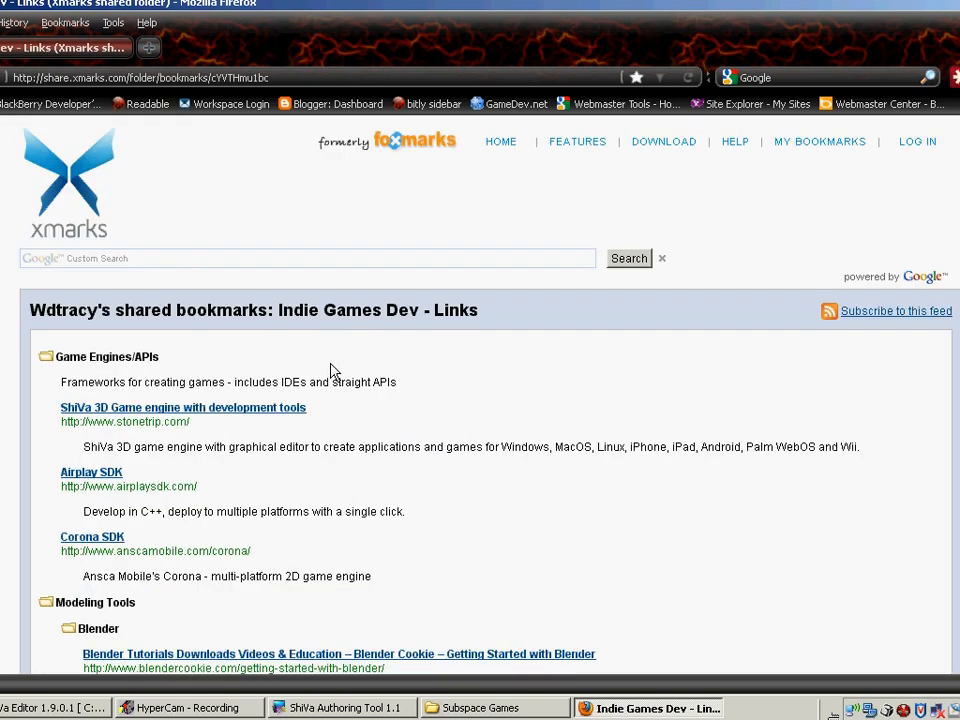
mouse_move(262, 340)
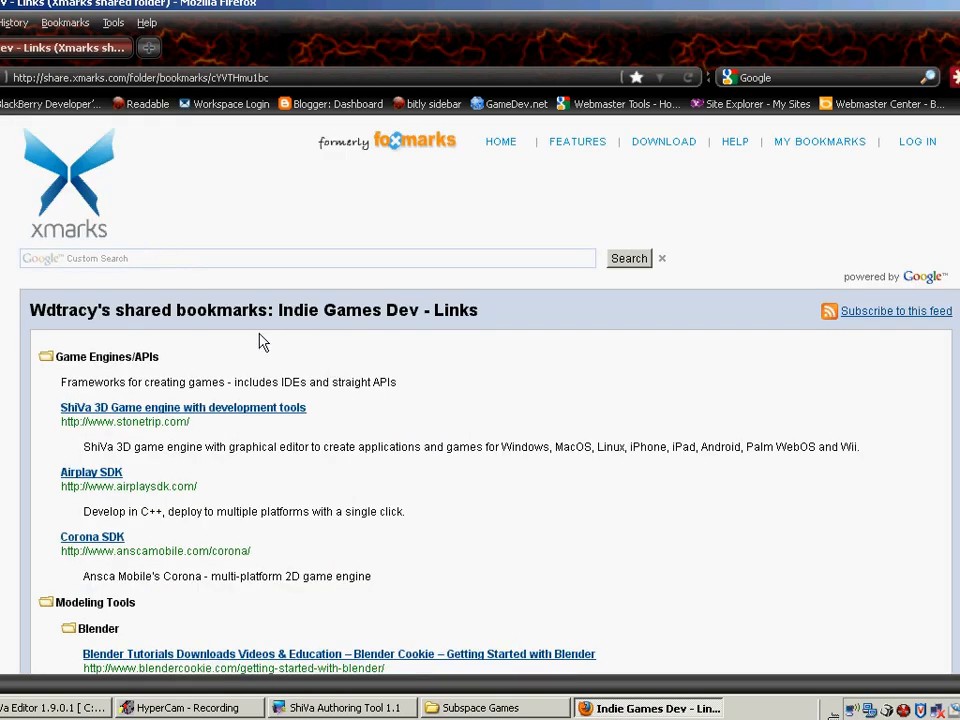
scroll(down, 3)
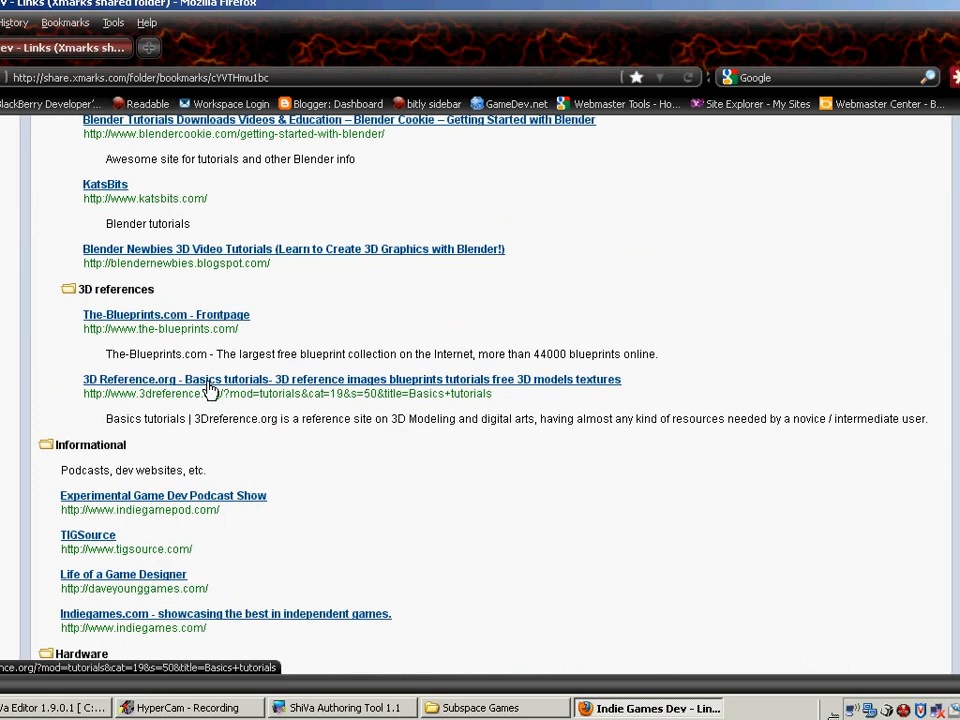
scroll(down, 3)
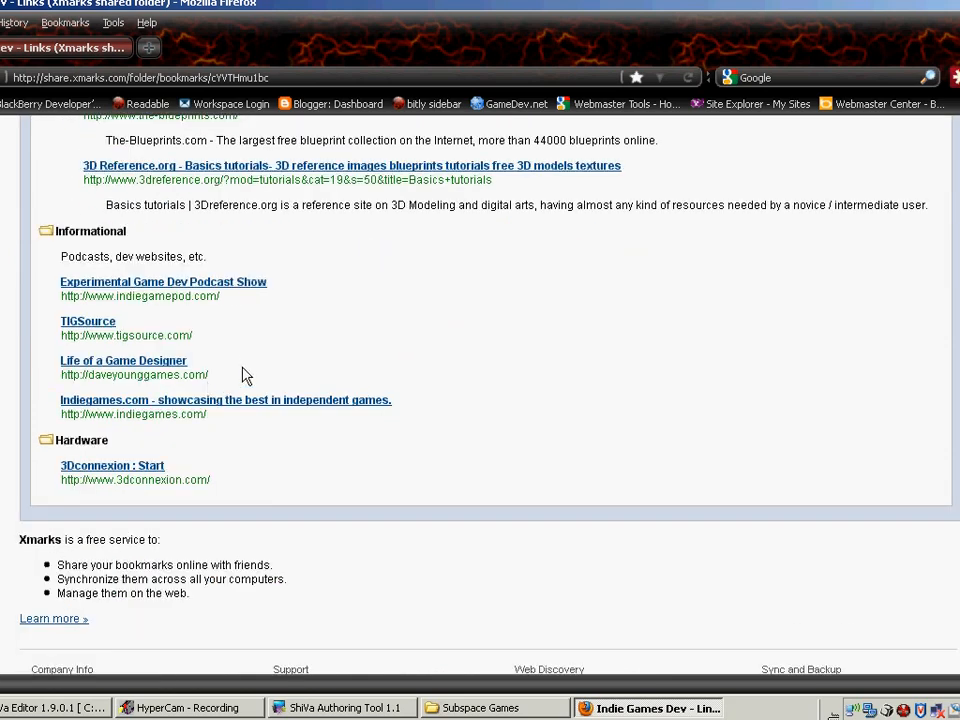
scroll(up, 3)
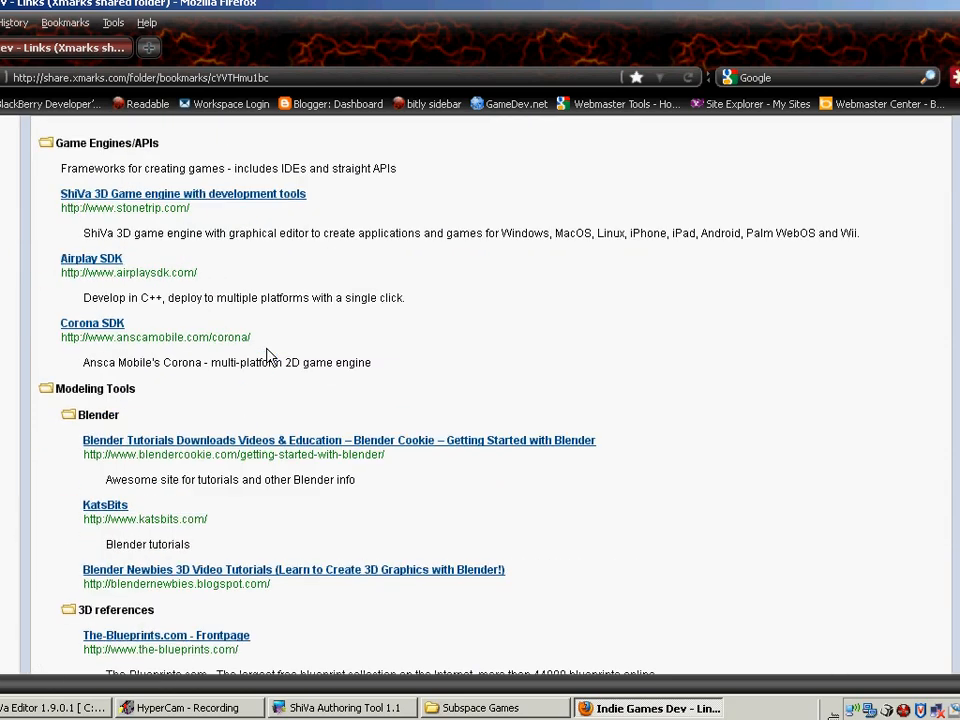
click(650, 708)
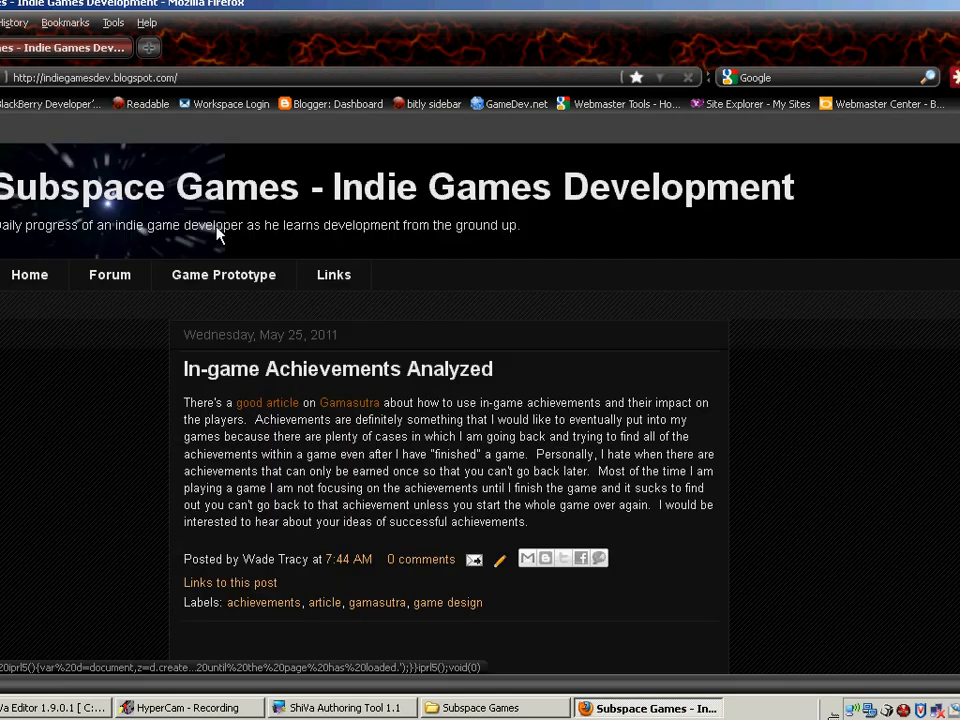